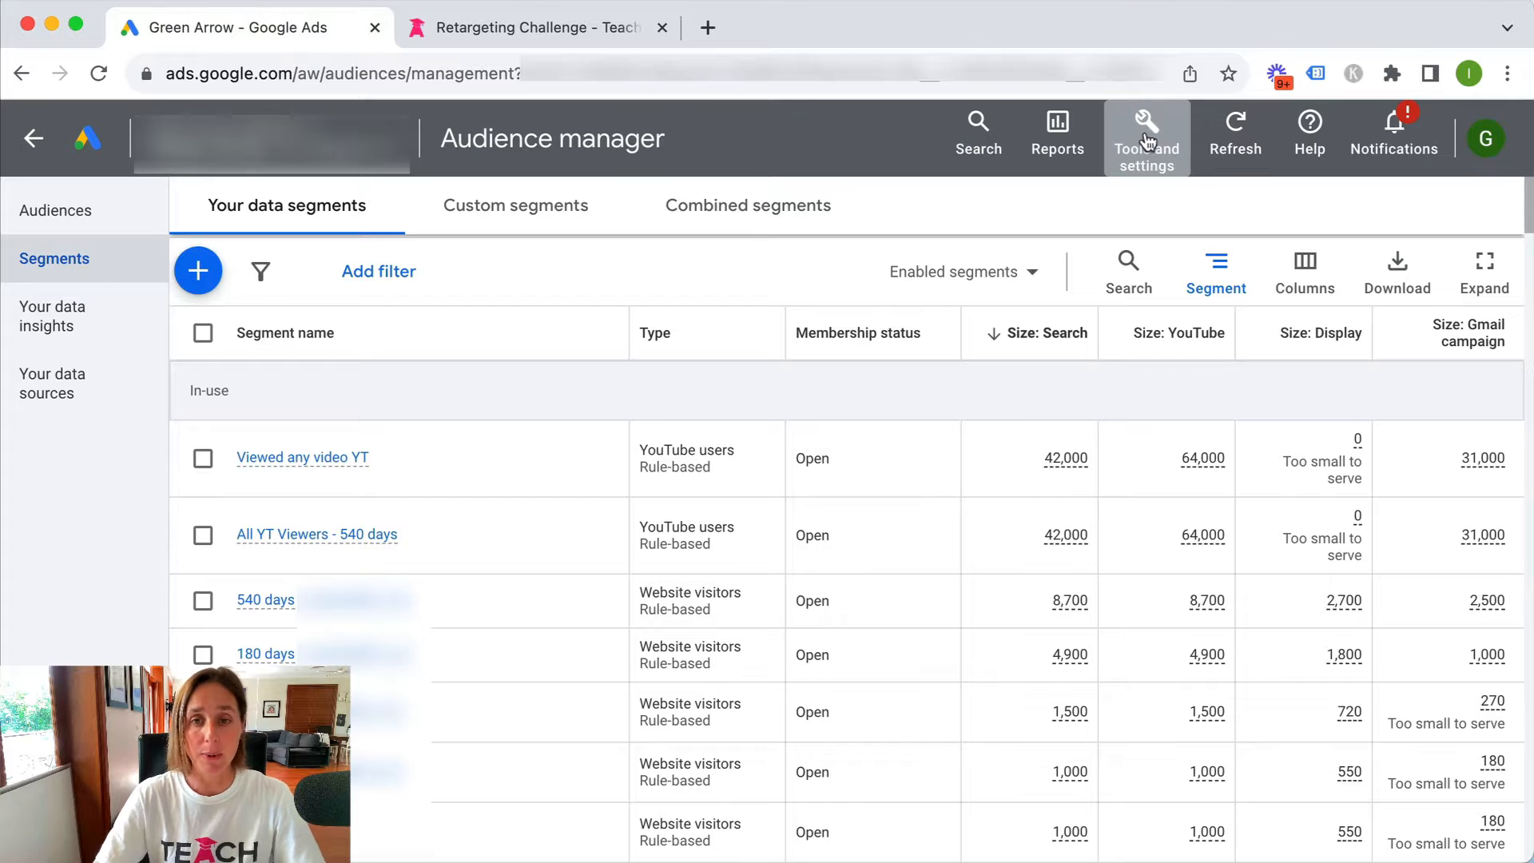
Step: Go to the Audience manager via Tools & settings, Shared library
{"action": "left_click", "coordinate": [1145, 135]}
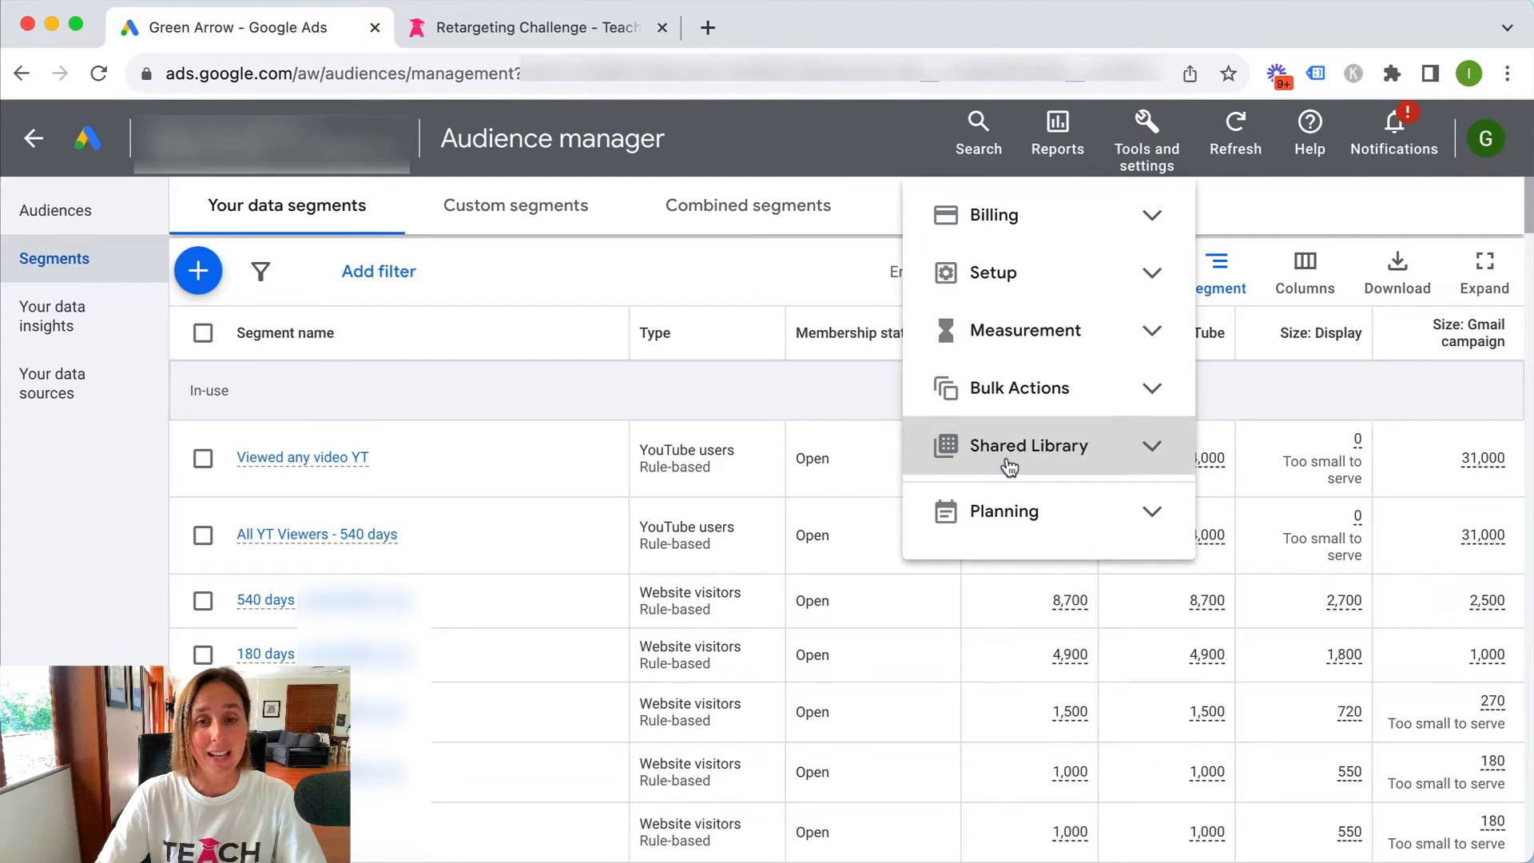
{"action": "left_click", "coordinate": [1027, 445]}
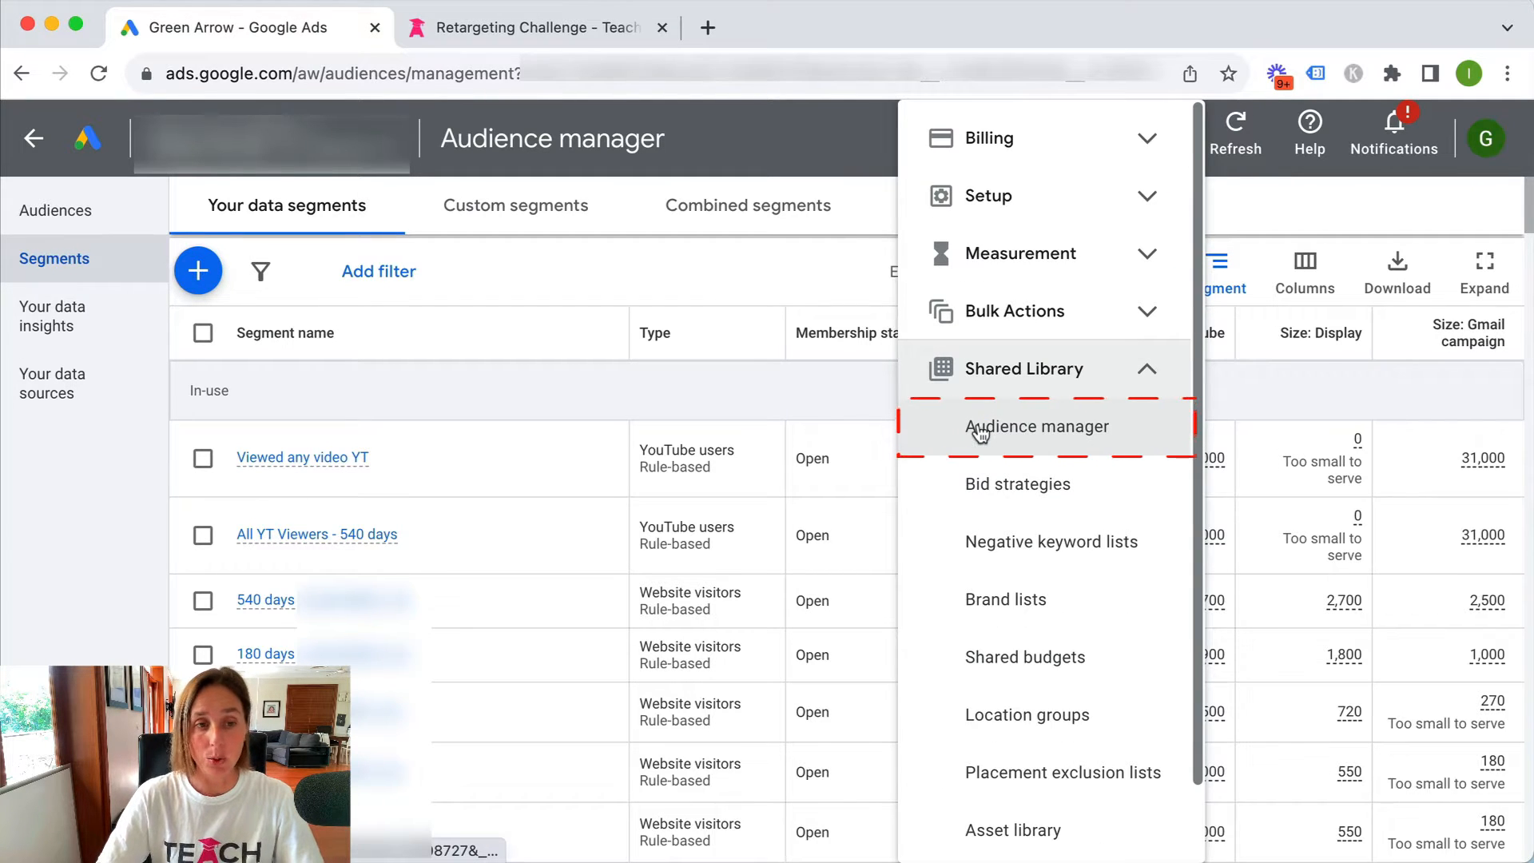
{"action": "left_click", "coordinate": [1035, 425]}
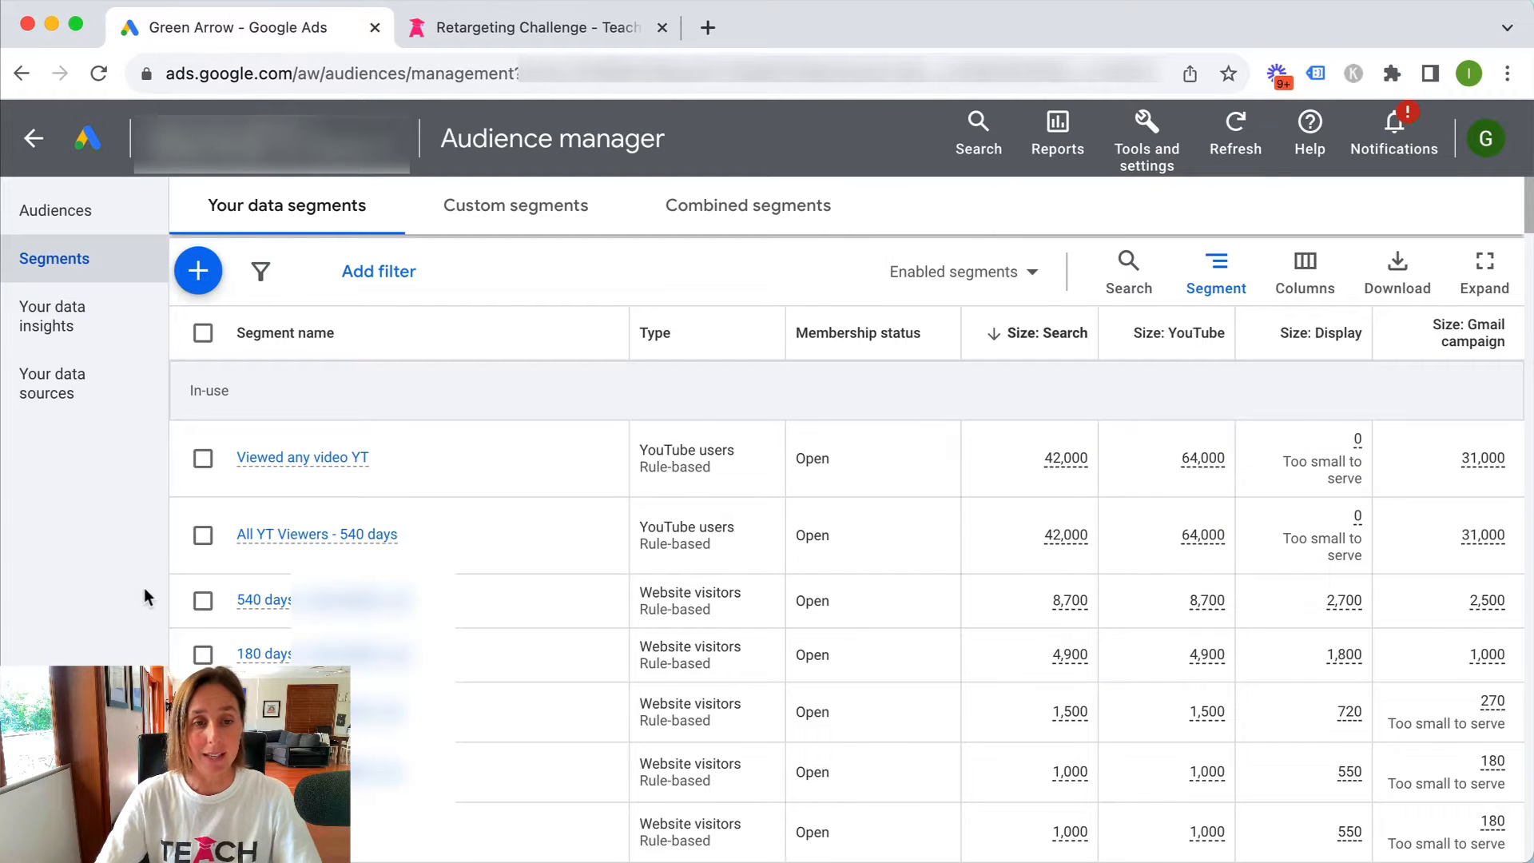
{"action": "mouse_move", "coordinate": [106, 576]}
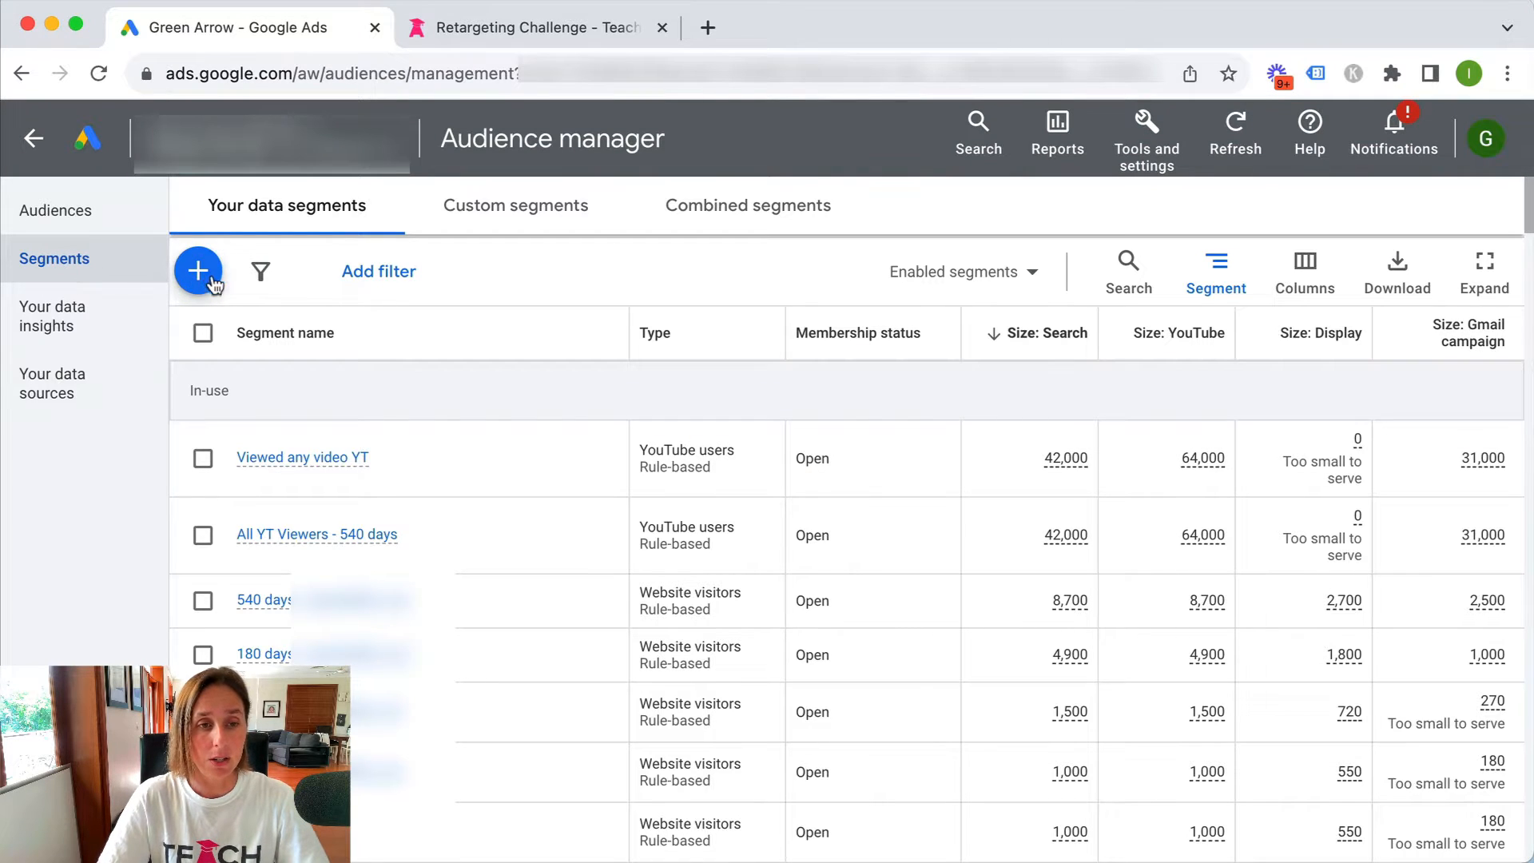
Step: Start a new data segment of type Website visitors
{"action": "left_click", "coordinate": [198, 272]}
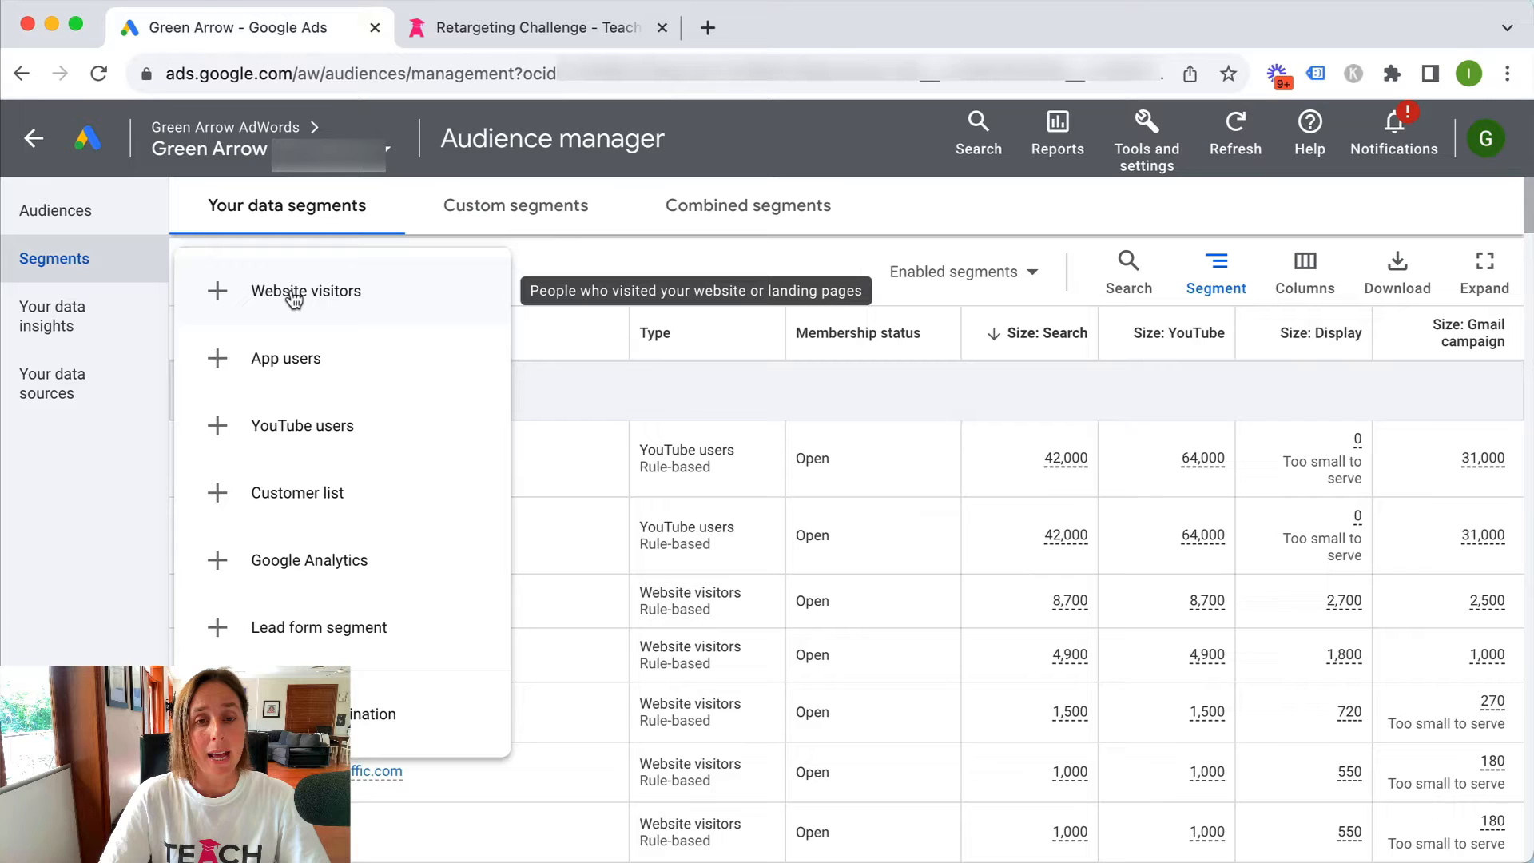
{"action": "left_click", "coordinate": [305, 291]}
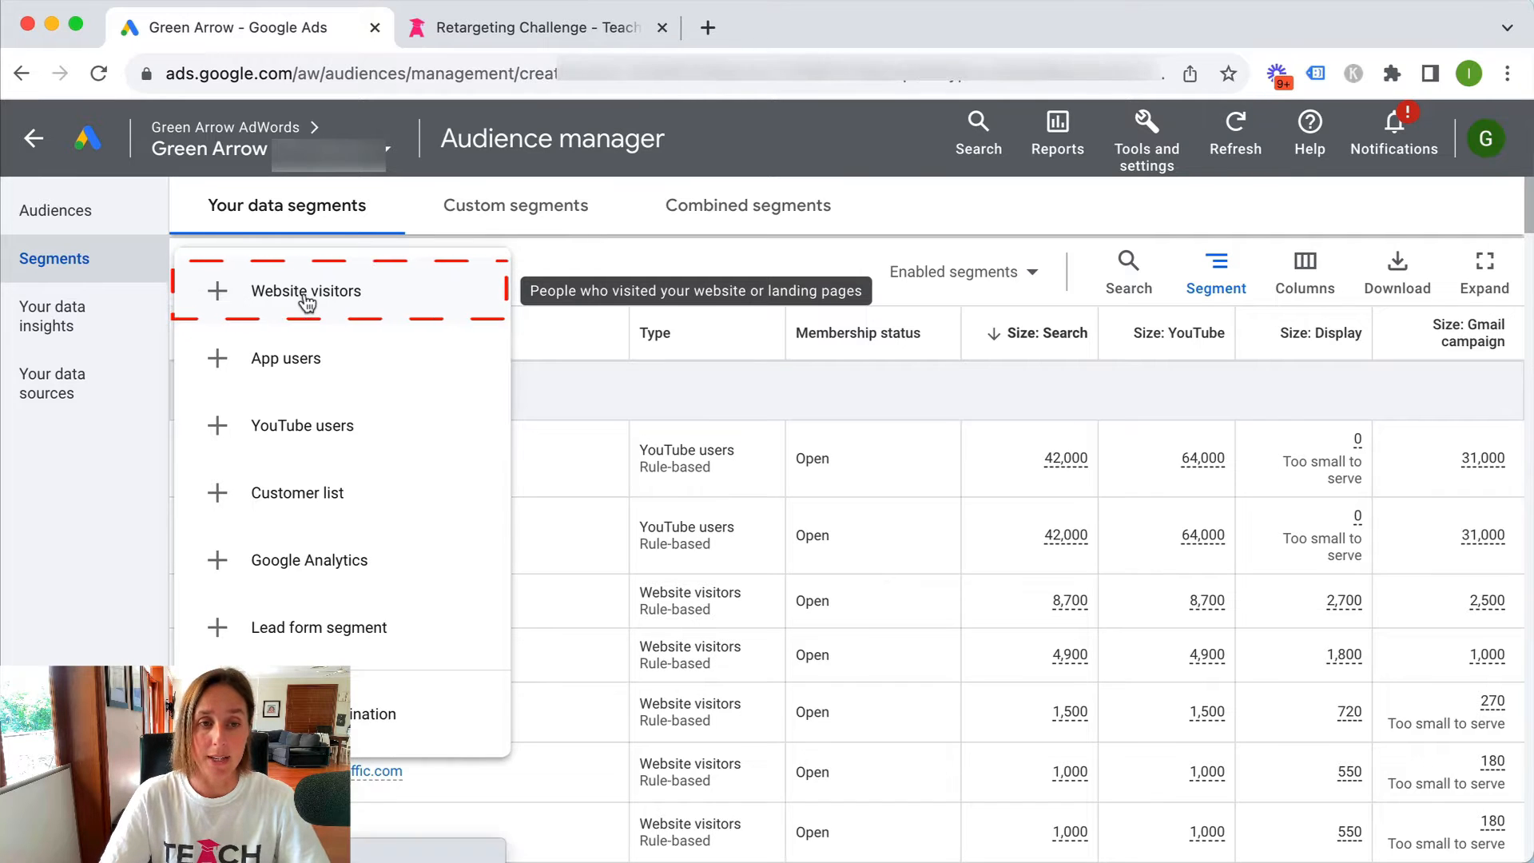
{"action": "left_click", "coordinate": [305, 291]}
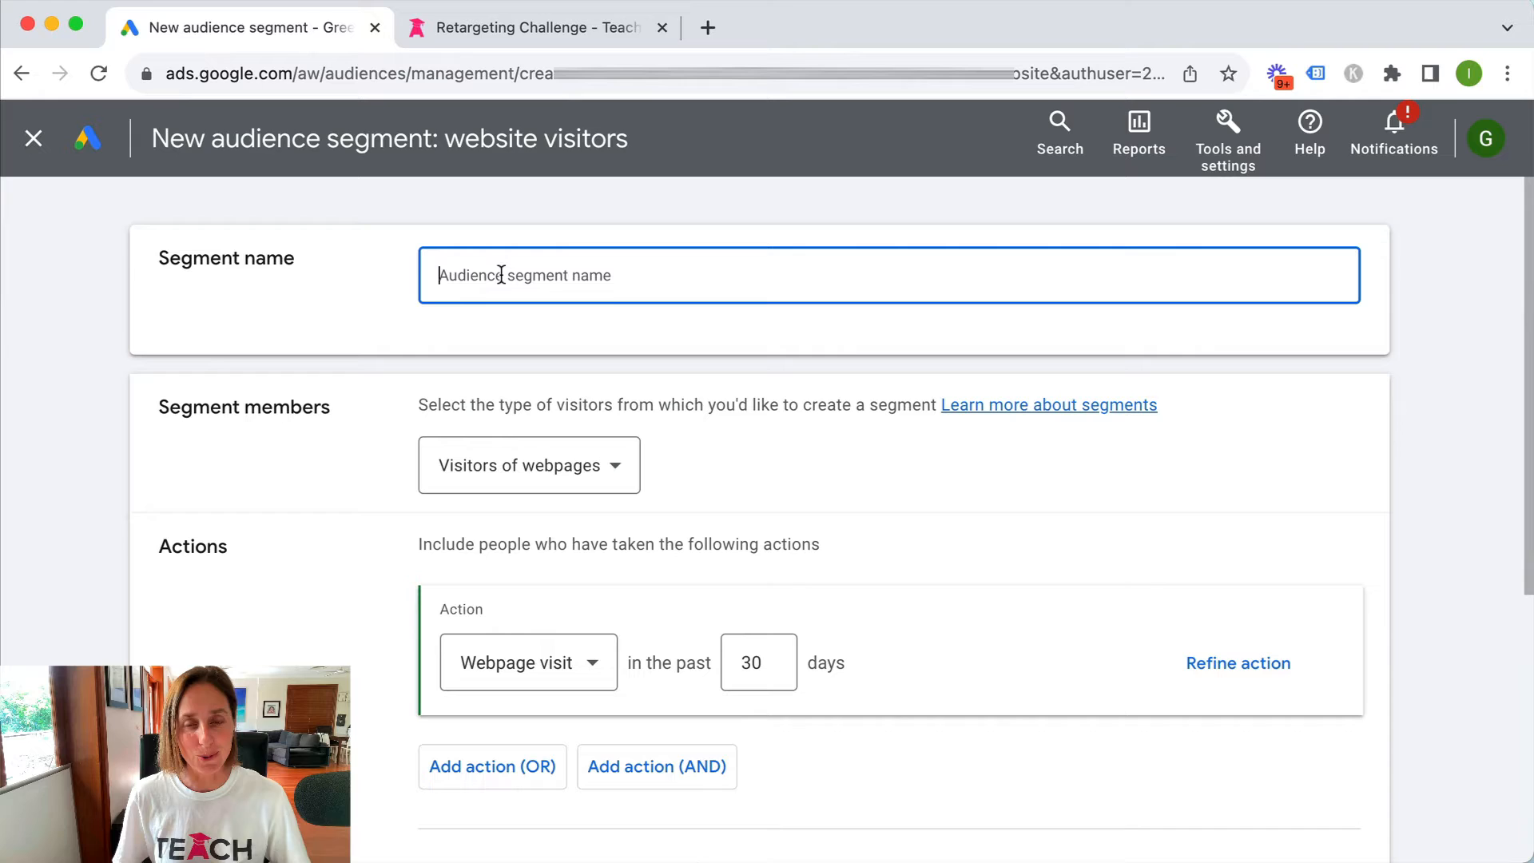
Step: Name the segment 'All website visitors - 30 days', keeping Visitors of webpages as members
{"action": "type", "text": "All website visitors - 30 days"}
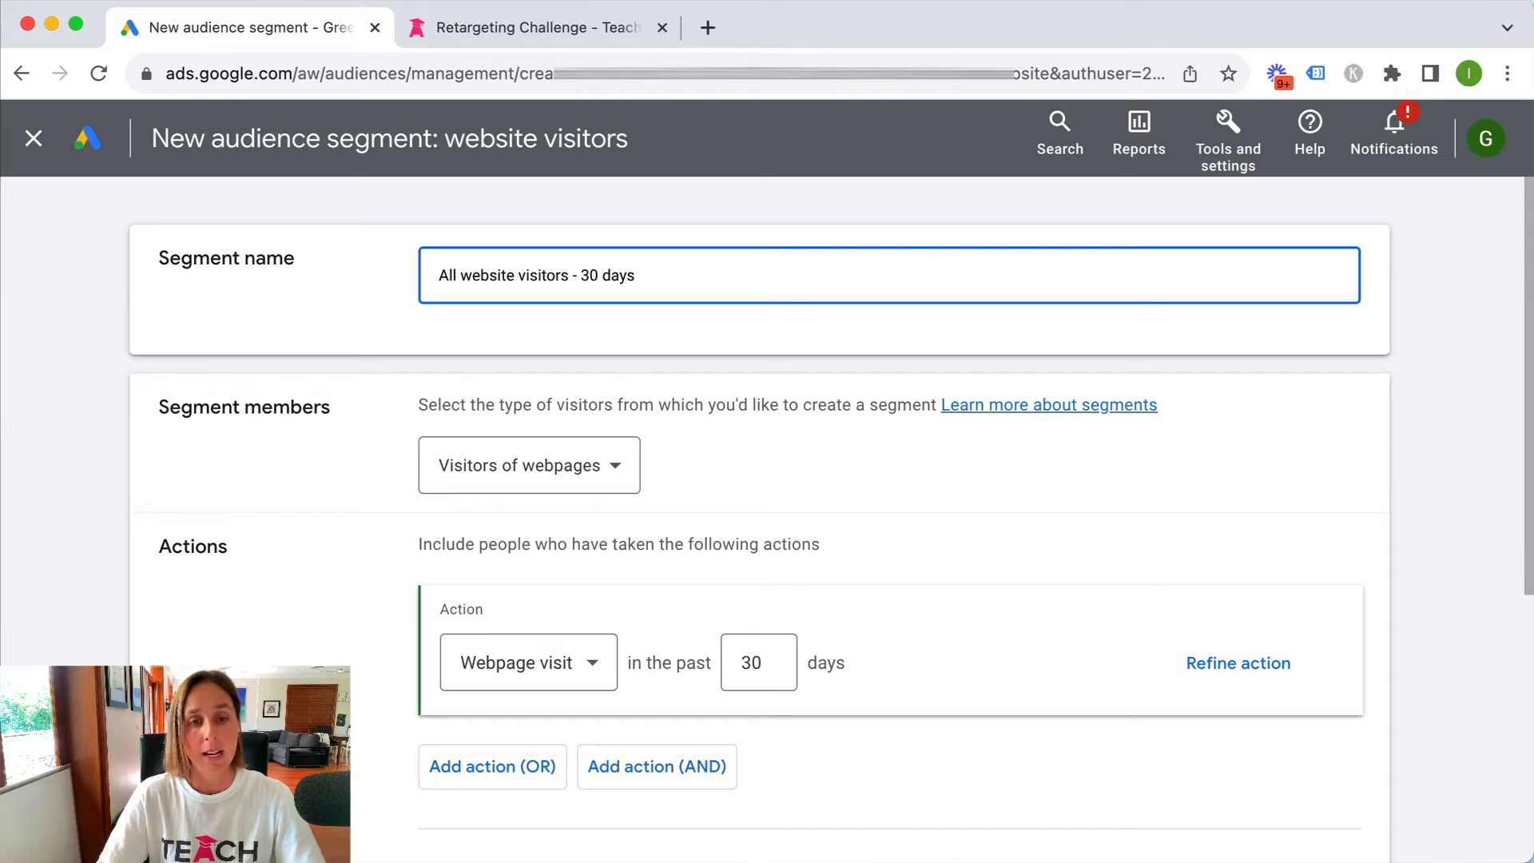
{"action": "scroll", "scroll_direction": "down", "scroll_amount": 3}
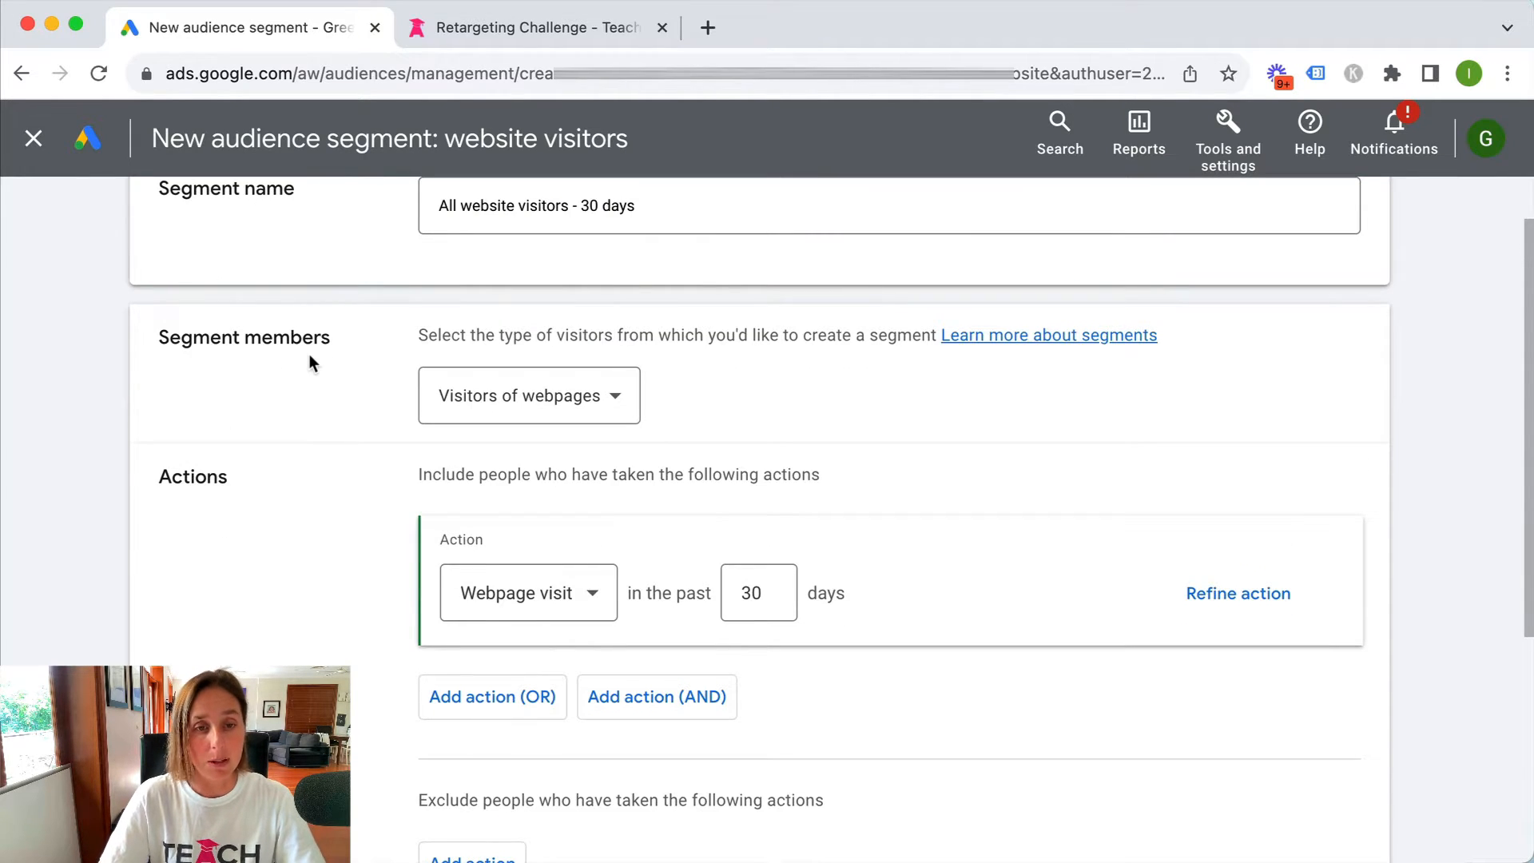
{"action": "left_click", "coordinate": [529, 395]}
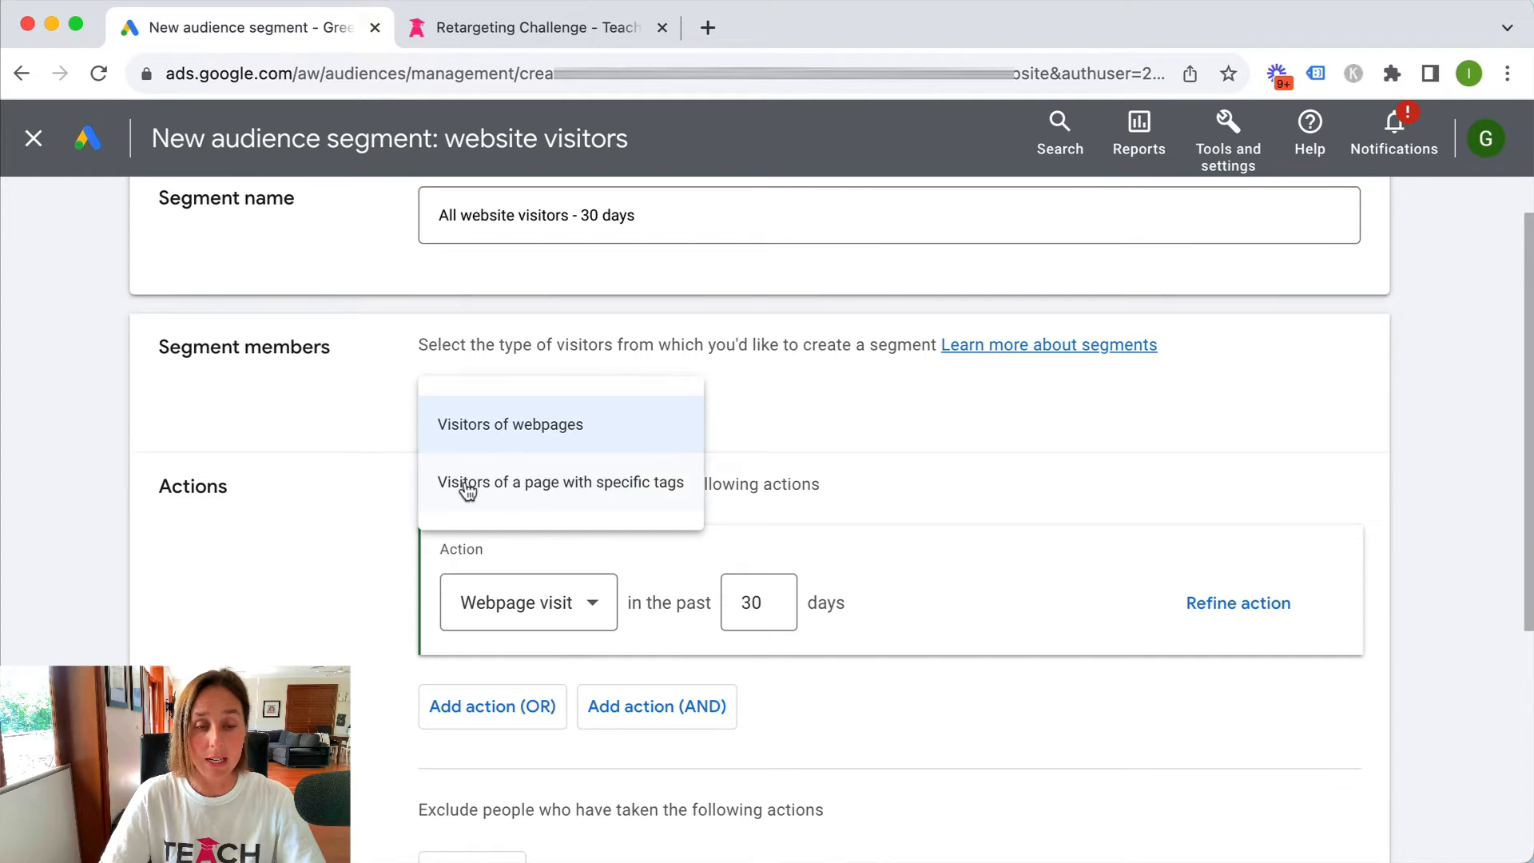
{"action": "mouse_move", "coordinate": [498, 501]}
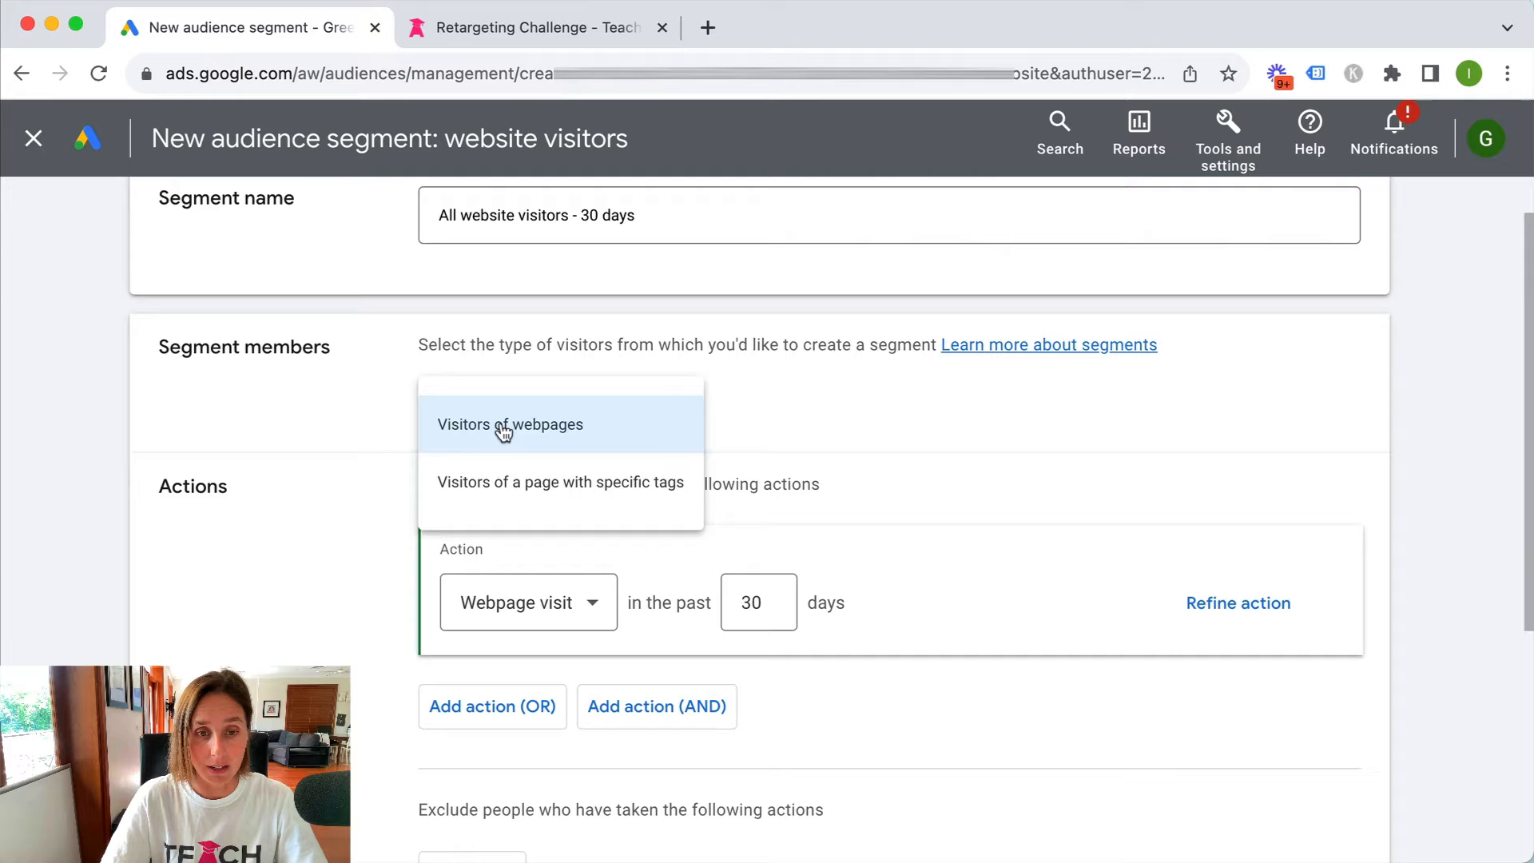
{"action": "left_click", "coordinate": [510, 424]}
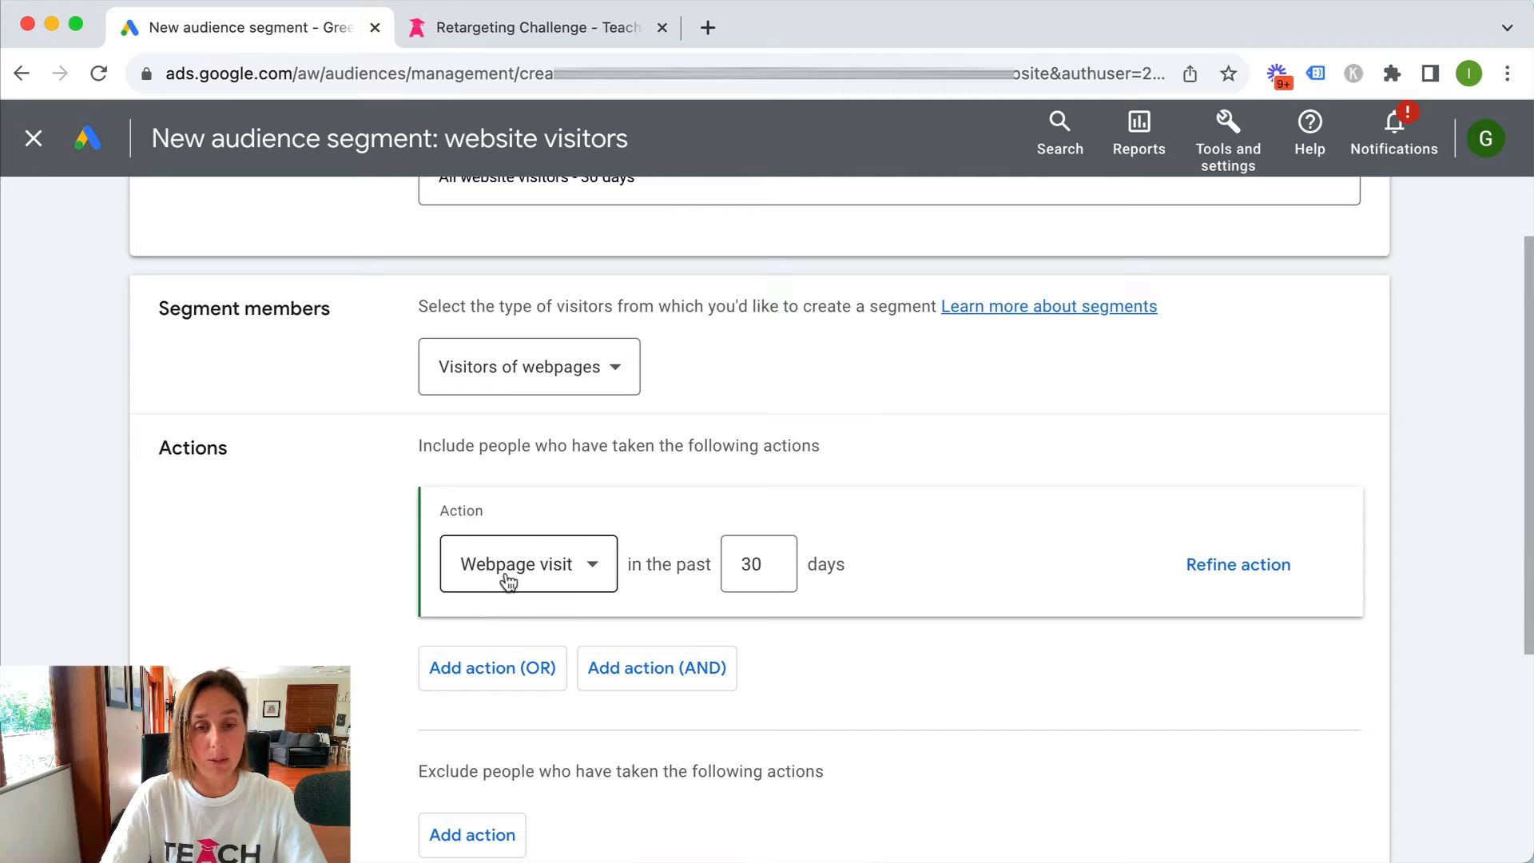
{"action": "mouse_move", "coordinate": [904, 589]}
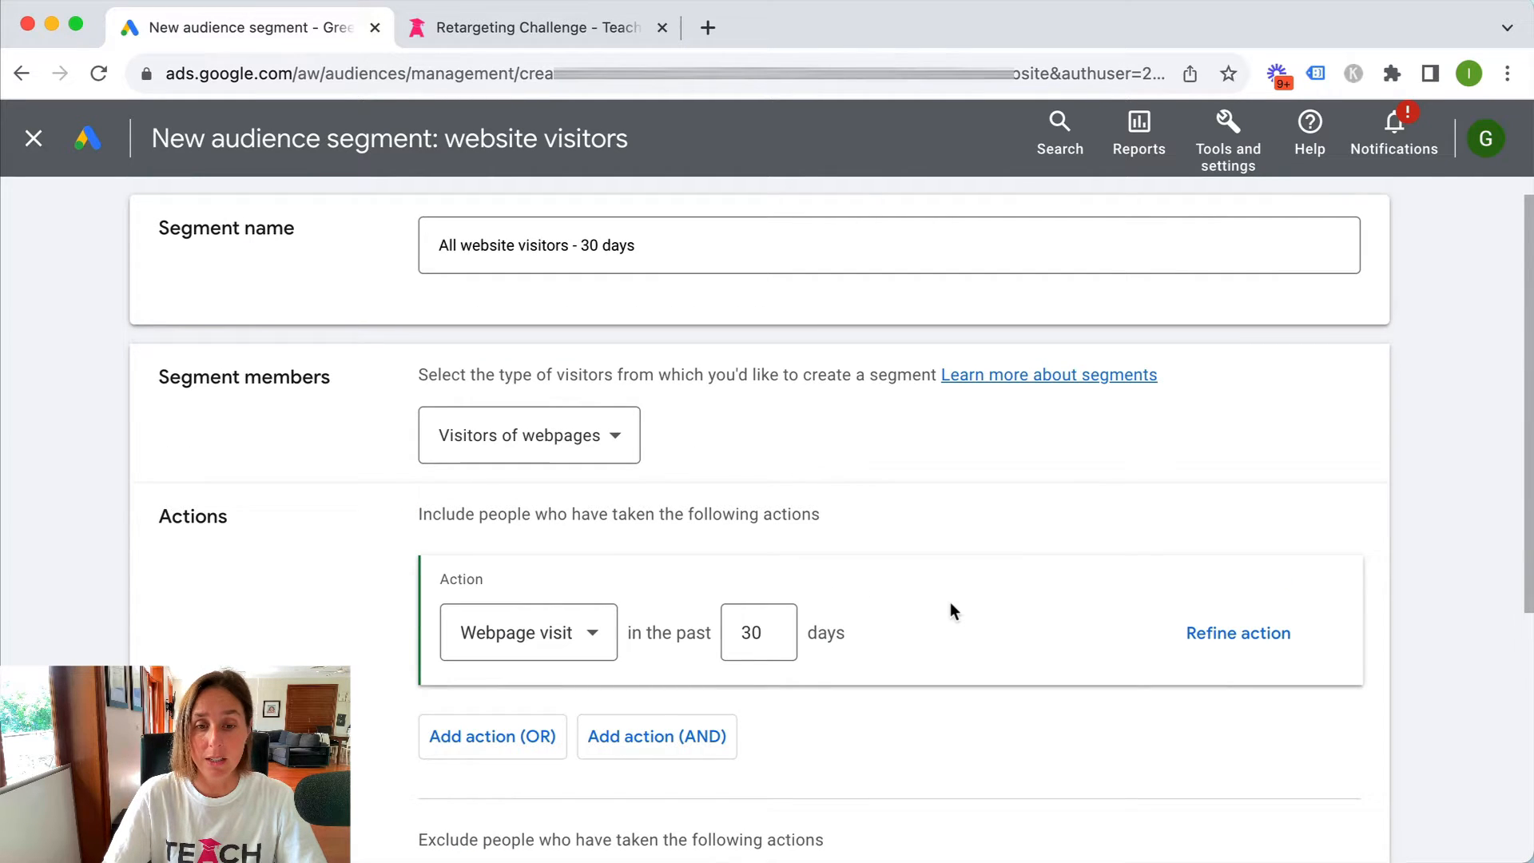
Step: Expand Pre-fill options and keep pre-filling with people matching the rules in the past 30 days
{"action": "scroll", "scroll_direction": "down", "scroll_amount": 3}
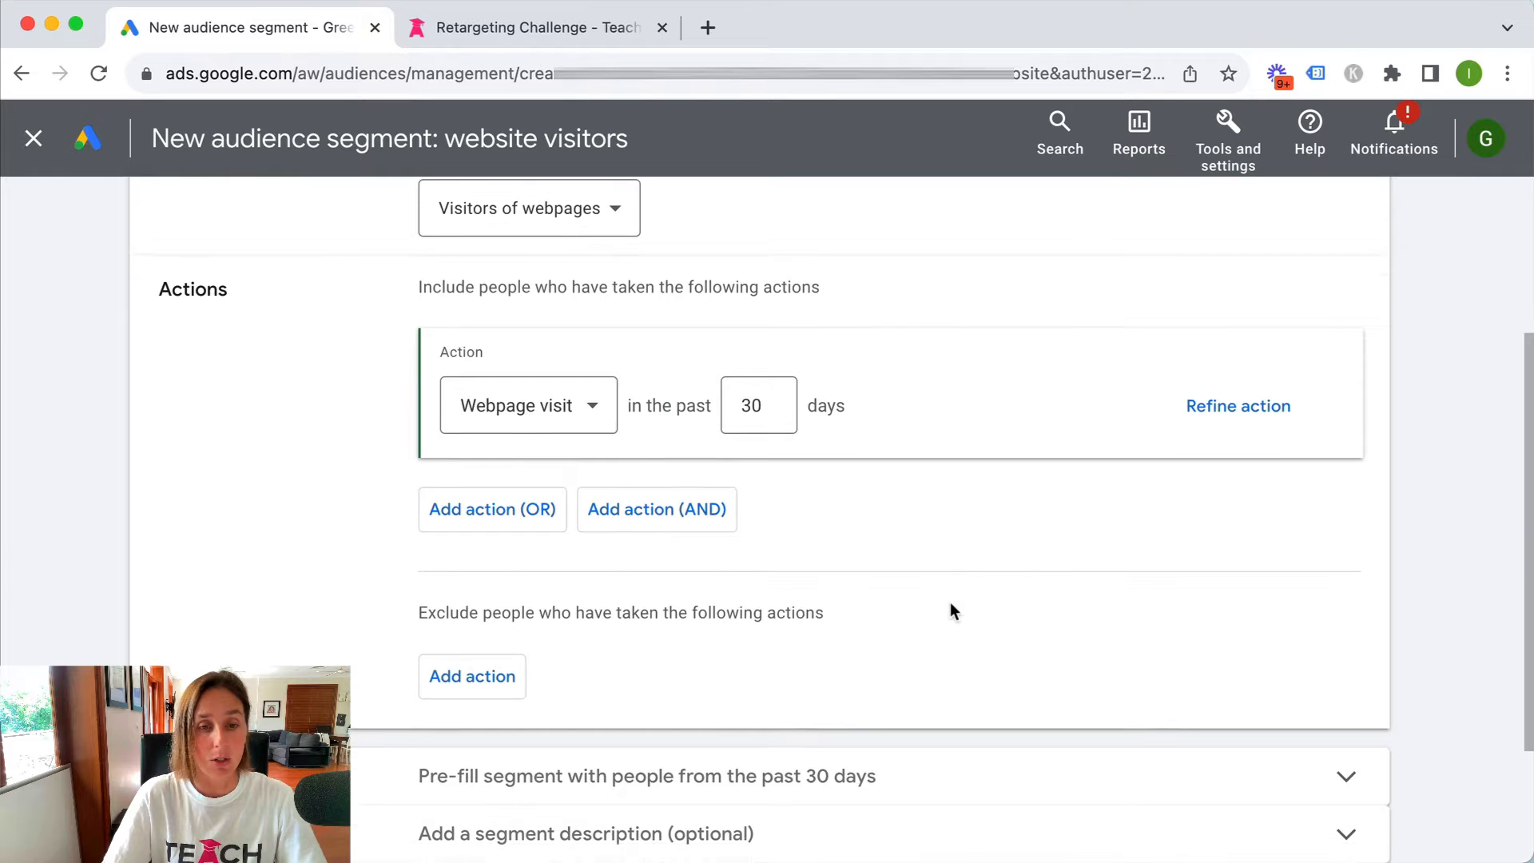
{"action": "scroll", "scroll_direction": "down", "scroll_amount": 3}
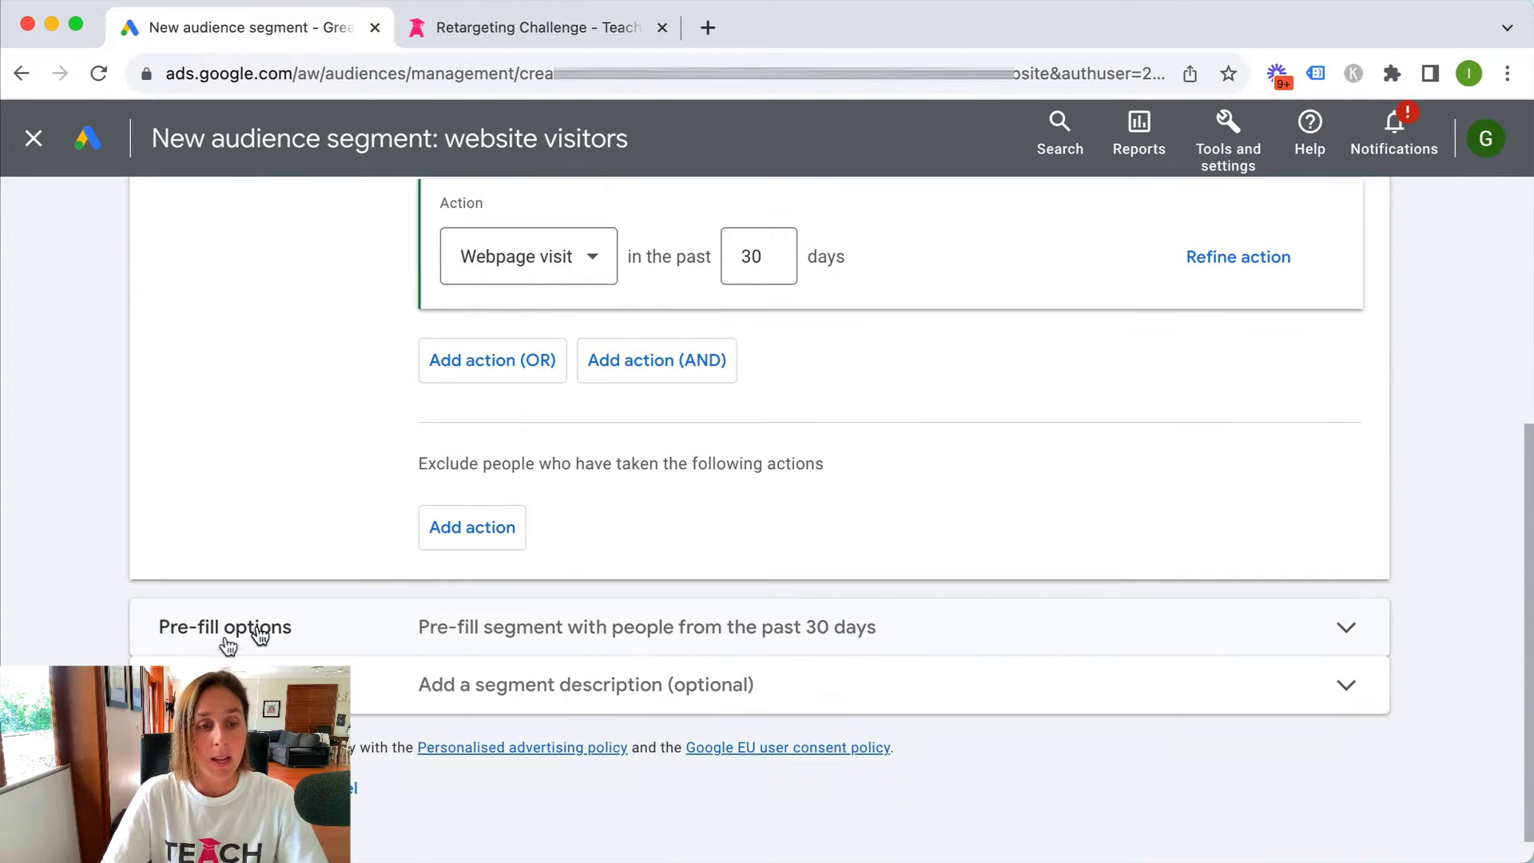
{"action": "left_click", "coordinate": [1345, 627]}
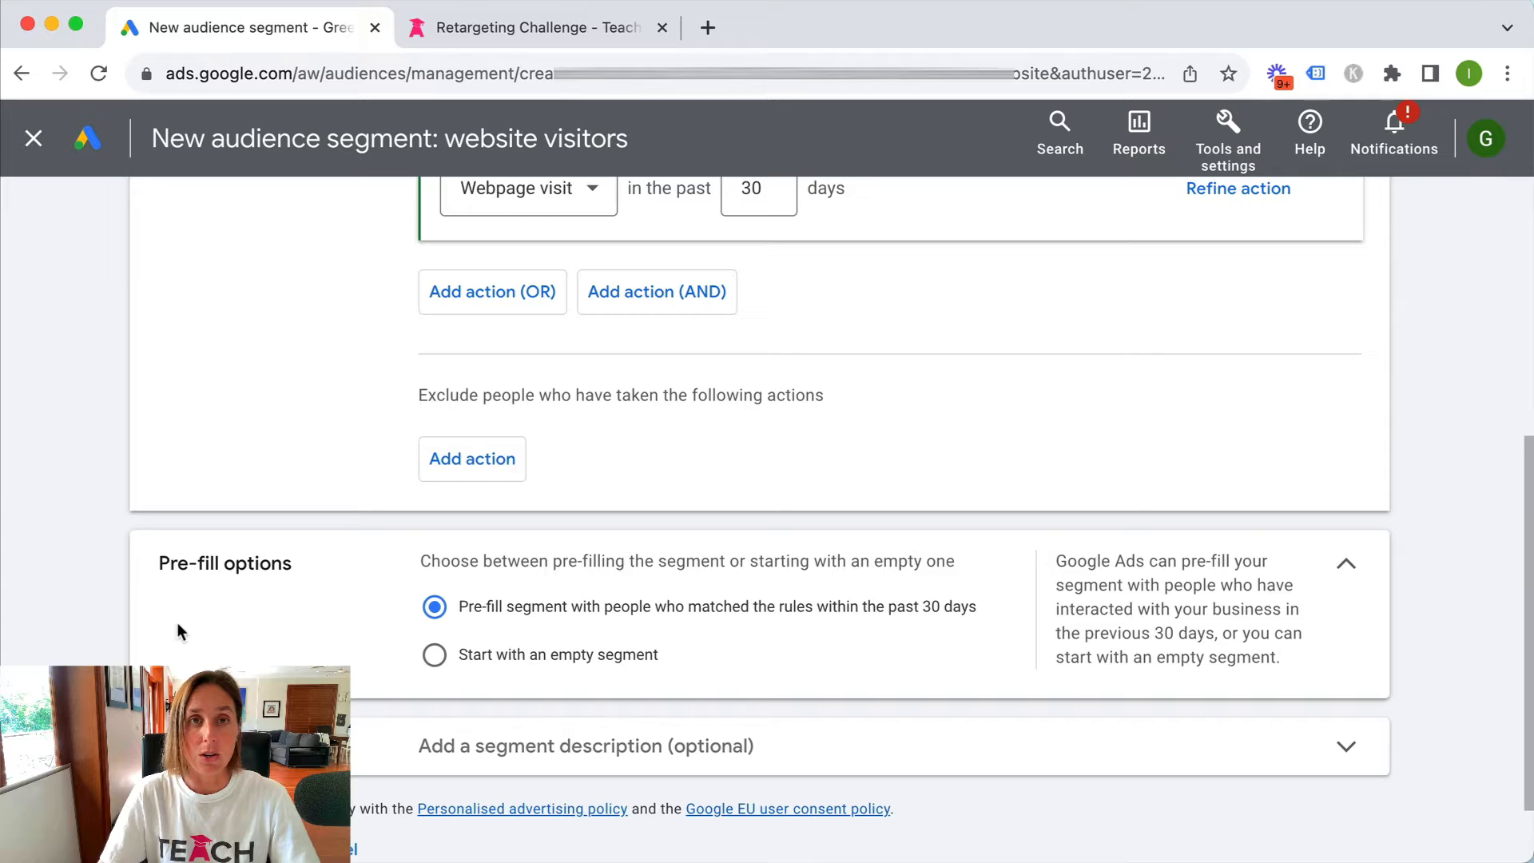
{"action": "scroll", "scroll_direction": "down", "scroll_amount": 3}
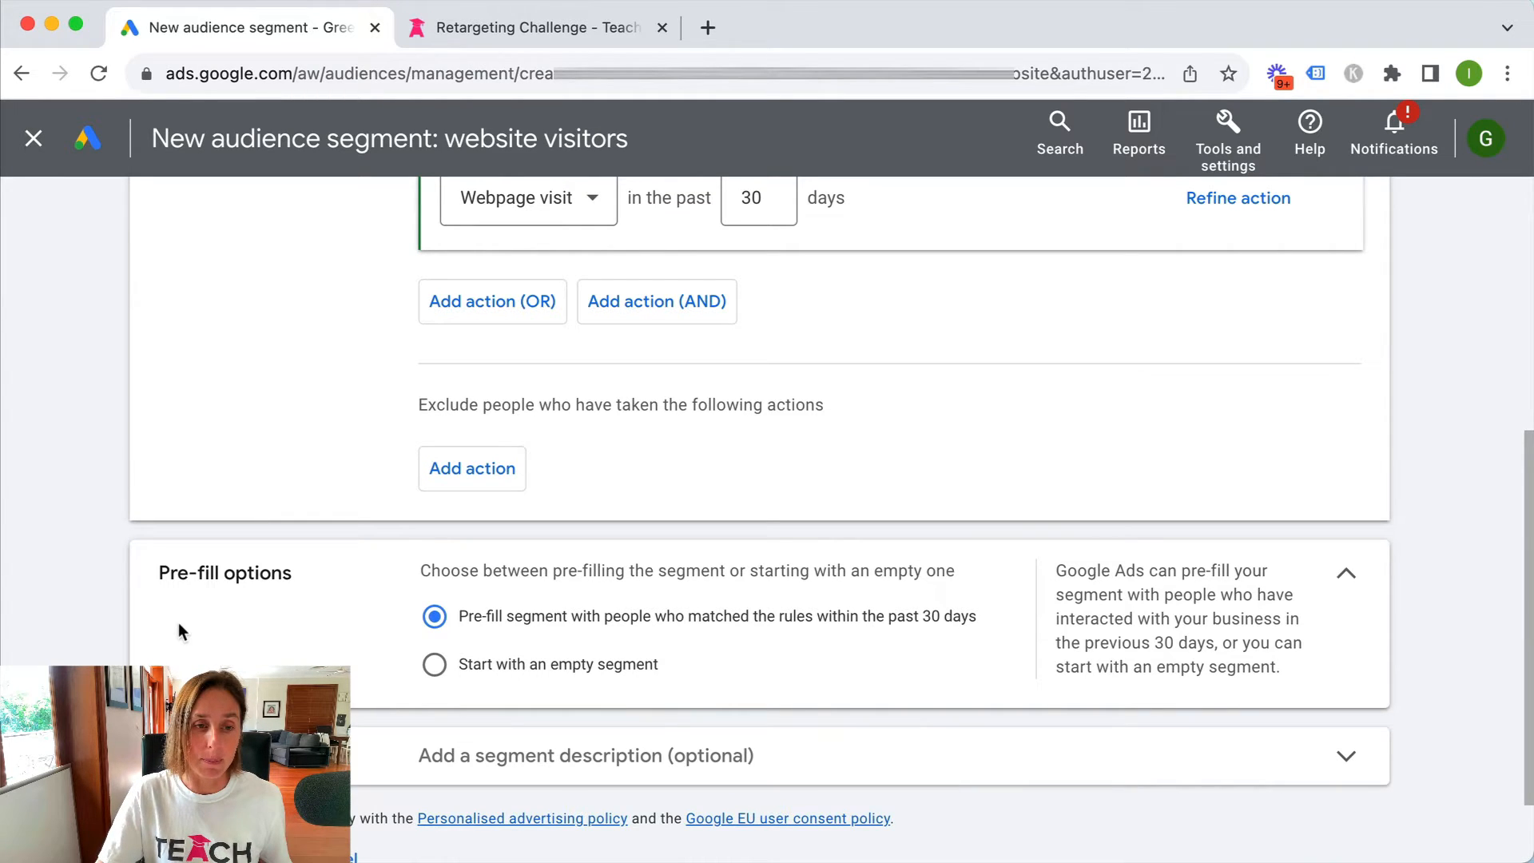
{"action": "mouse_move", "coordinate": [316, 587]}
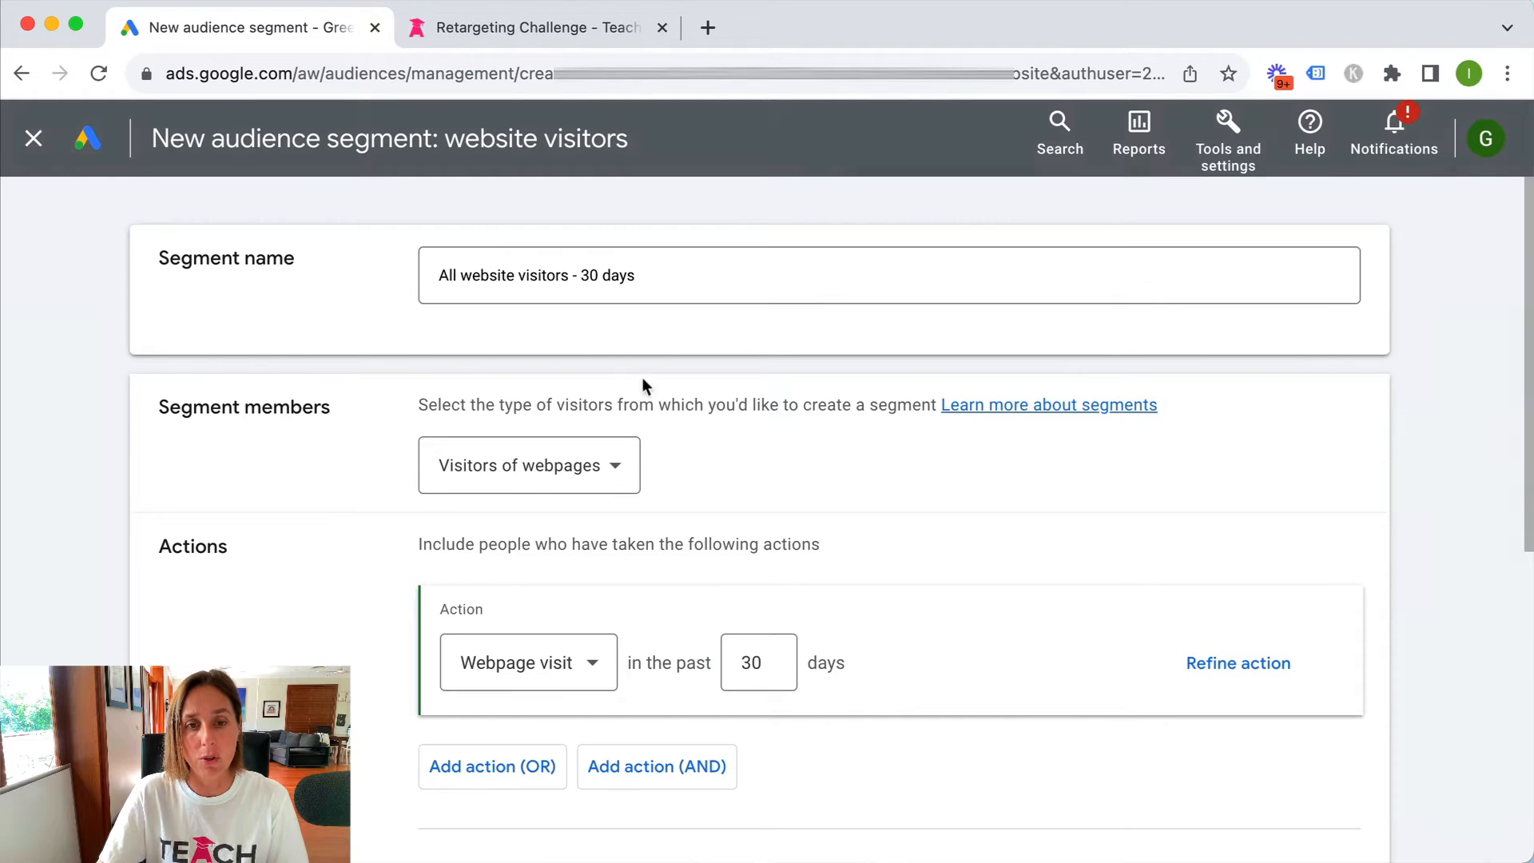
{"action": "scroll", "scroll_direction": "down", "scroll_amount": 3}
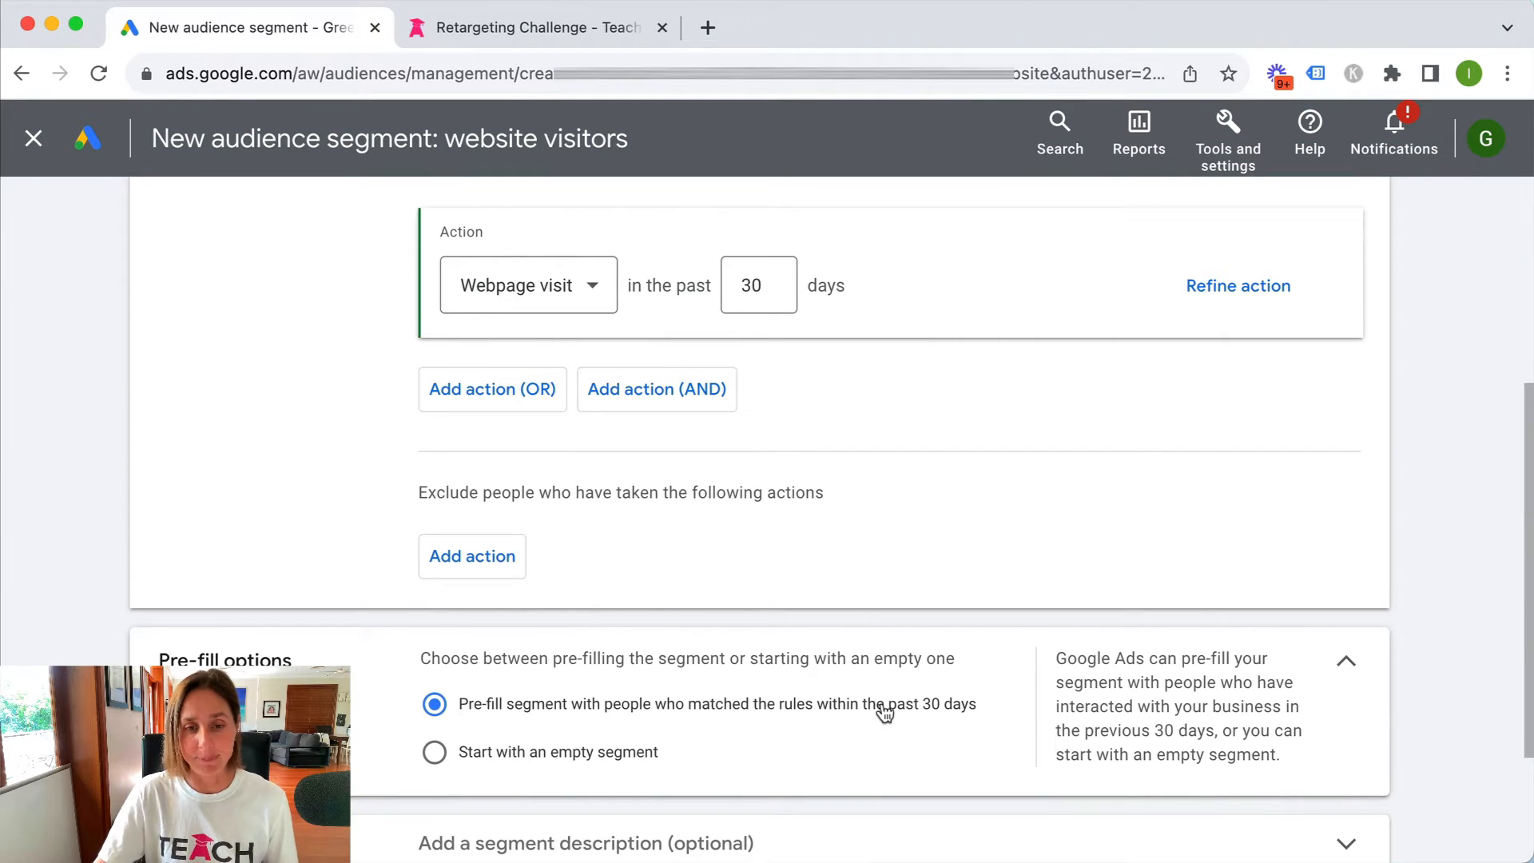
{"action": "scroll", "scroll_direction": "down", "scroll_amount": 3}
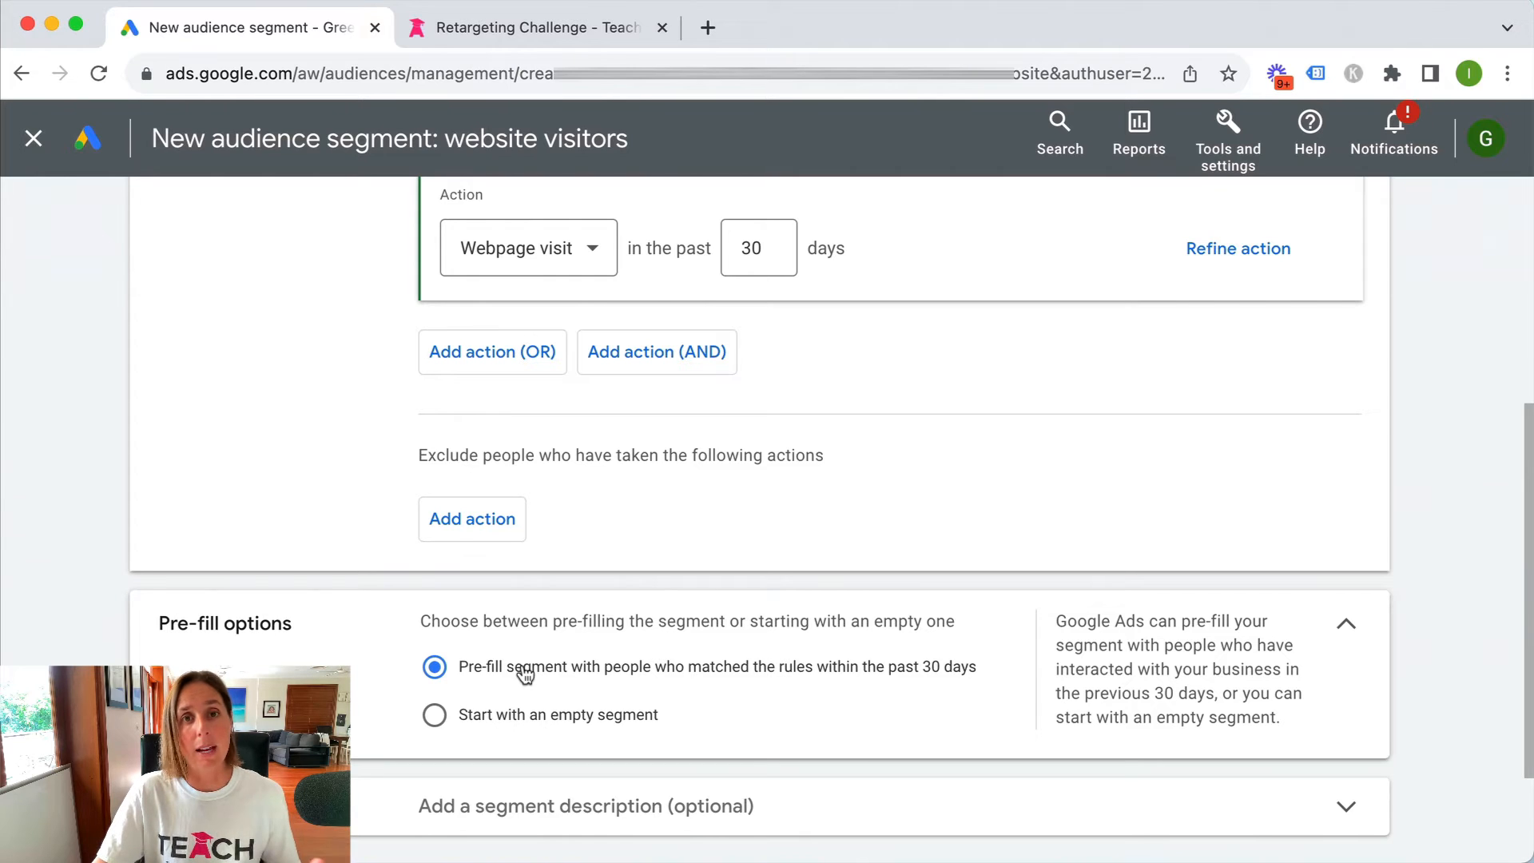
{"action": "scroll", "scroll_direction": "down", "scroll_amount": 3}
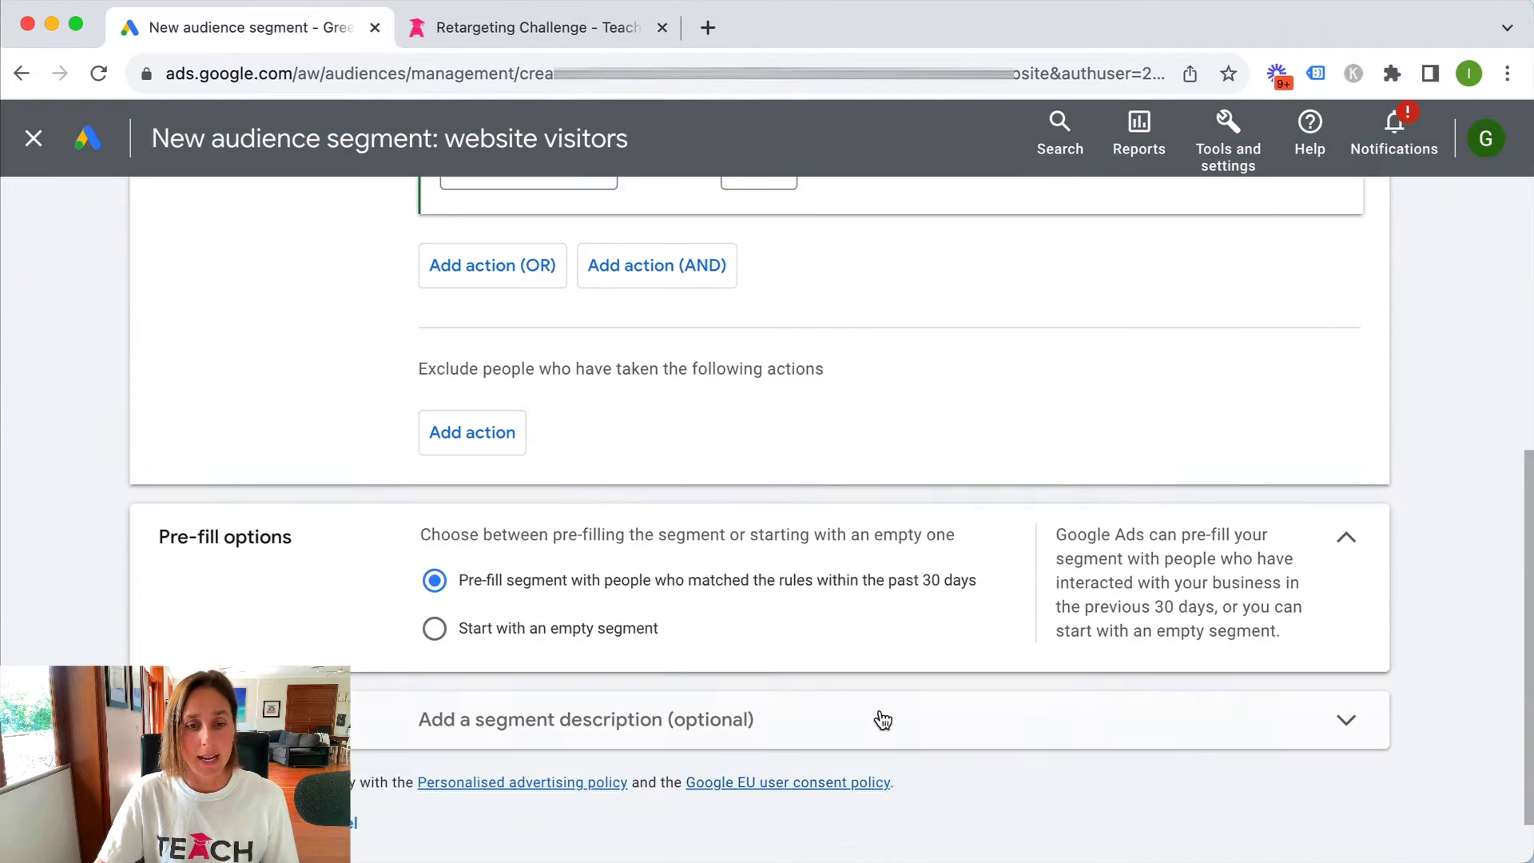
{"action": "scroll", "scroll_direction": "down", "scroll_amount": 3}
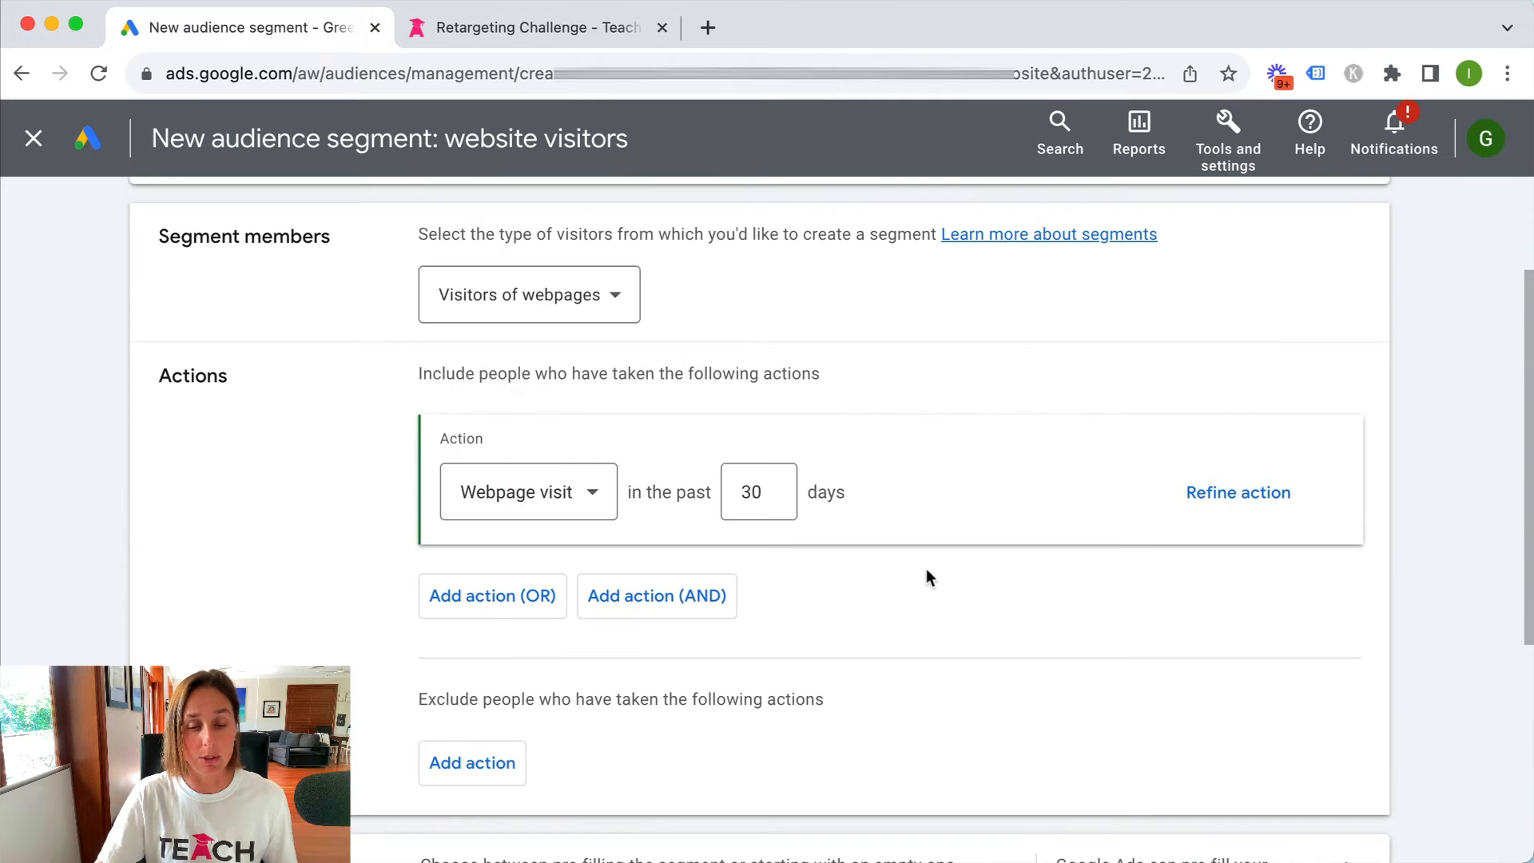
Step: Add a Page URL condition to the visit action, checking the challenge landing page URL
{"action": "left_click", "coordinate": [1237, 492]}
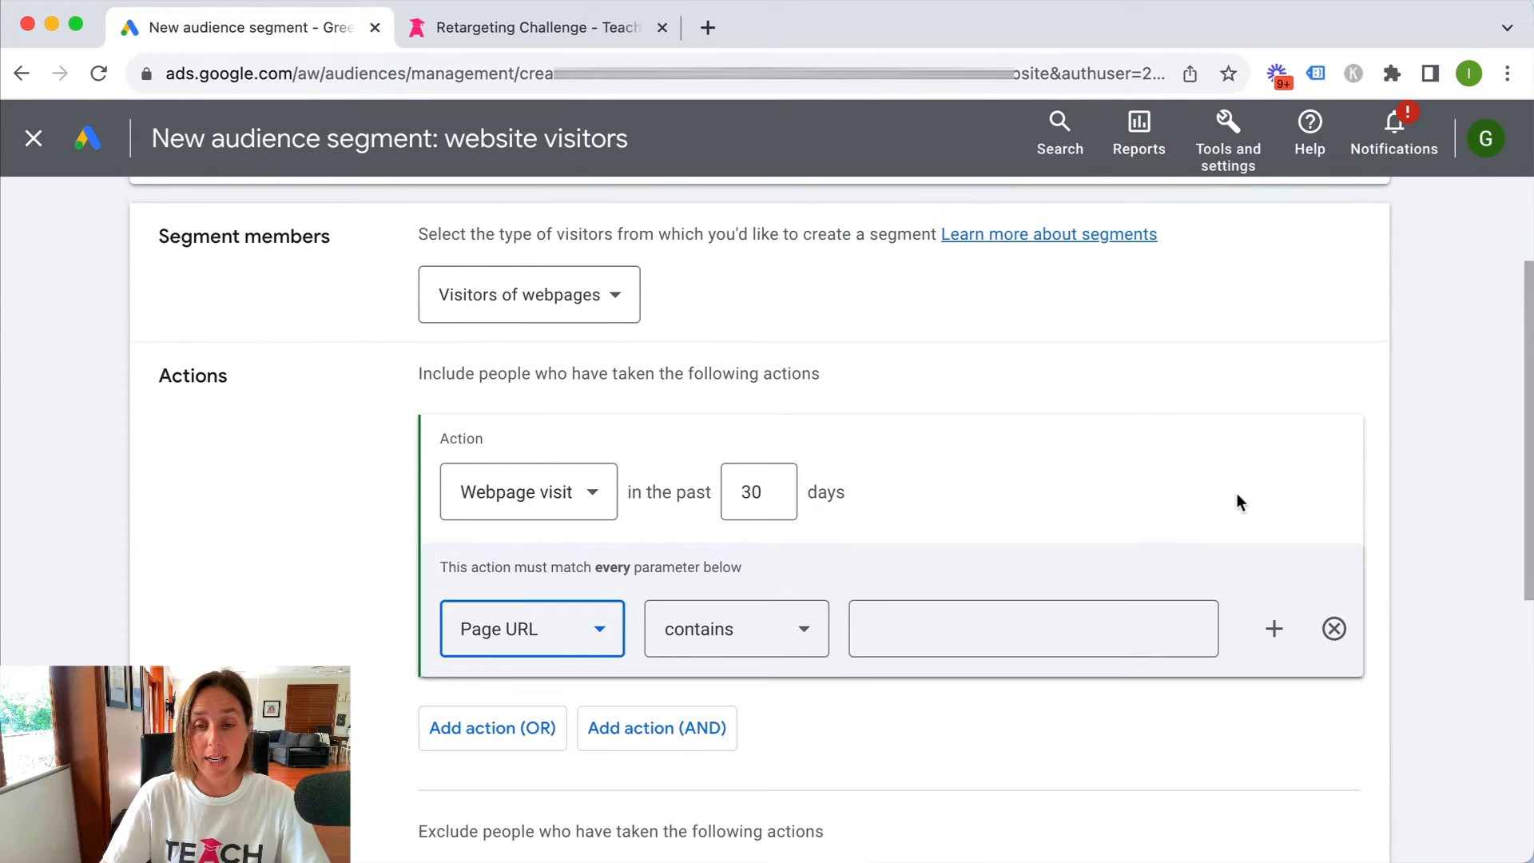
{"action": "scroll", "scroll_direction": "down", "scroll_amount": 3}
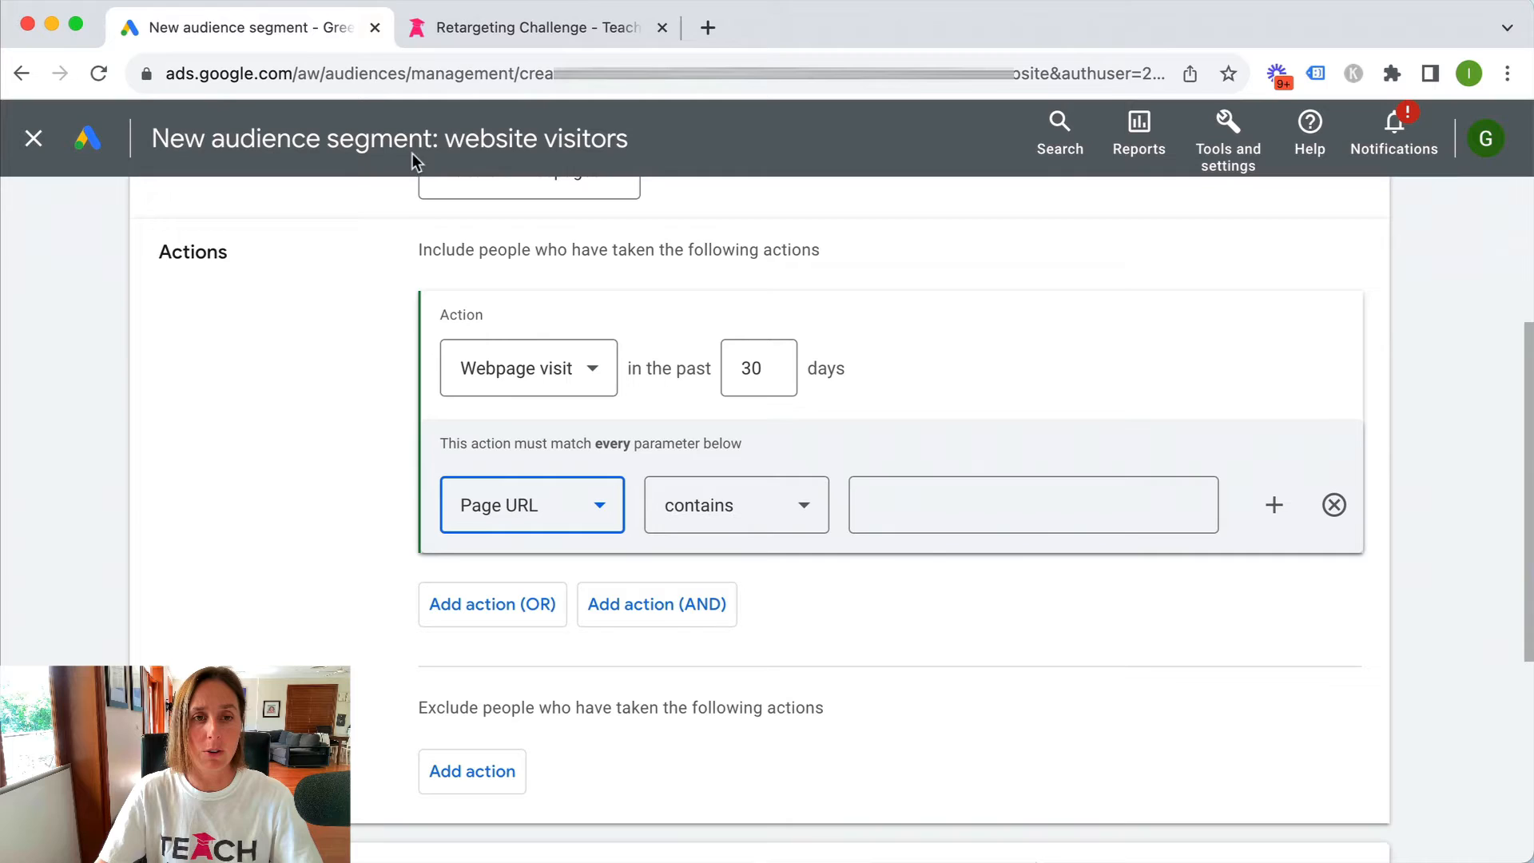
{"action": "left_click", "coordinate": [535, 27]}
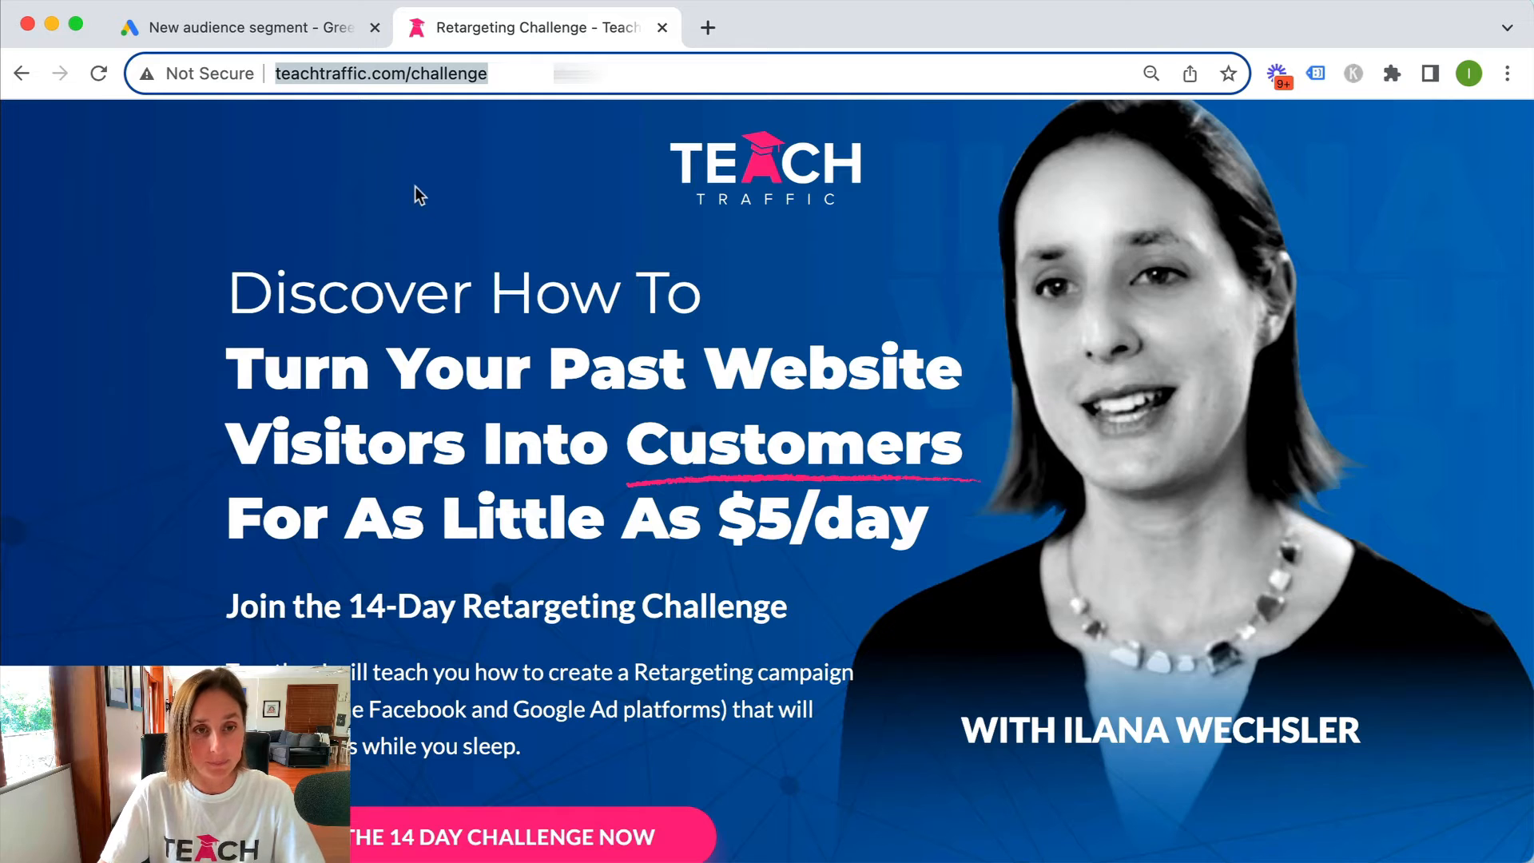
{"action": "left_click", "coordinate": [244, 28]}
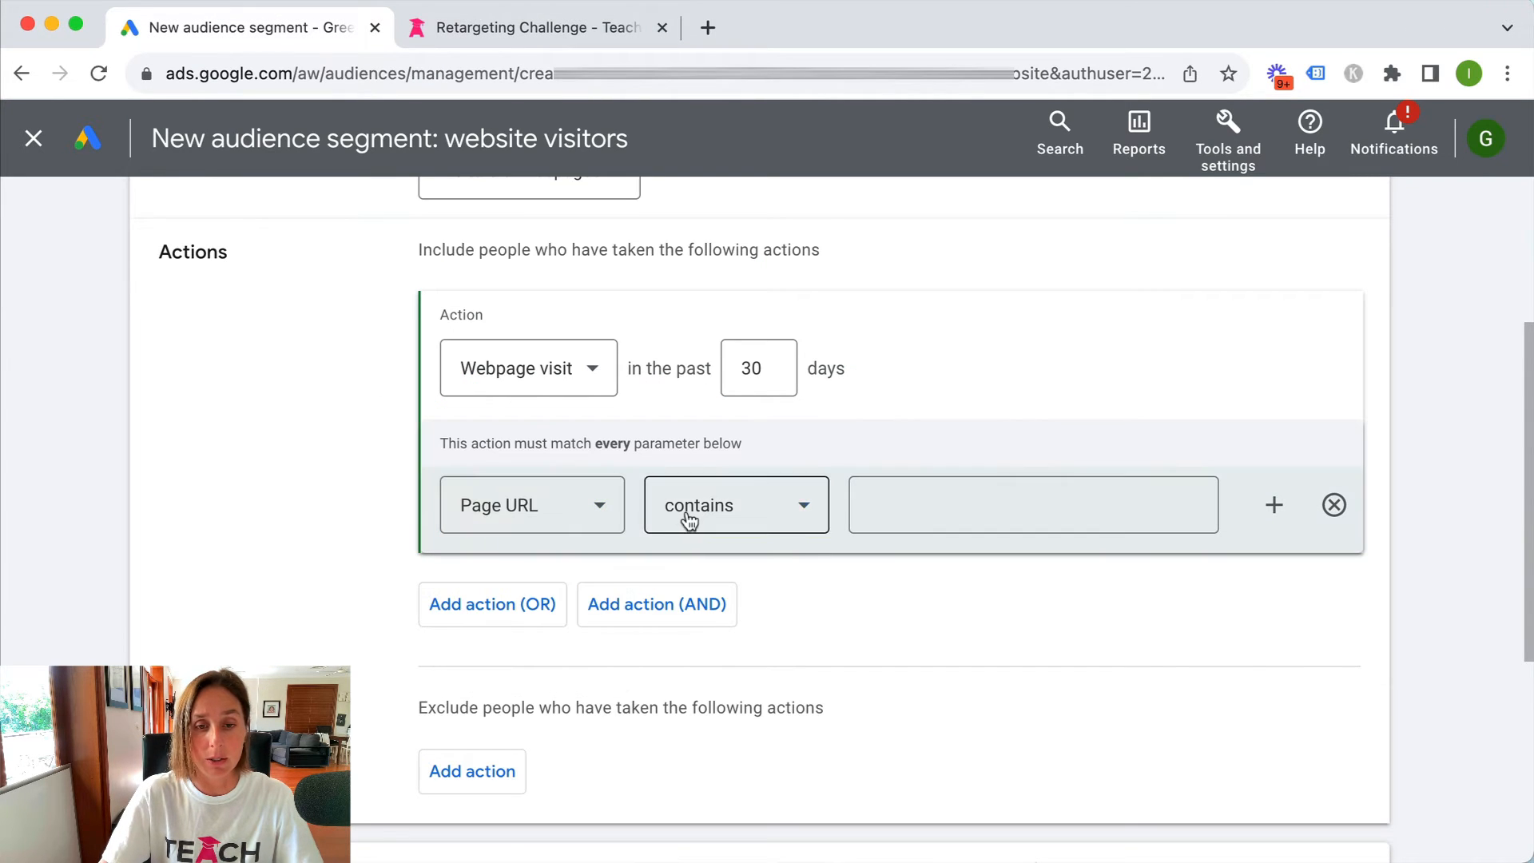
Step: Set the rule to Page URL contains '/challenge'
{"action": "left_click", "coordinate": [735, 504]}
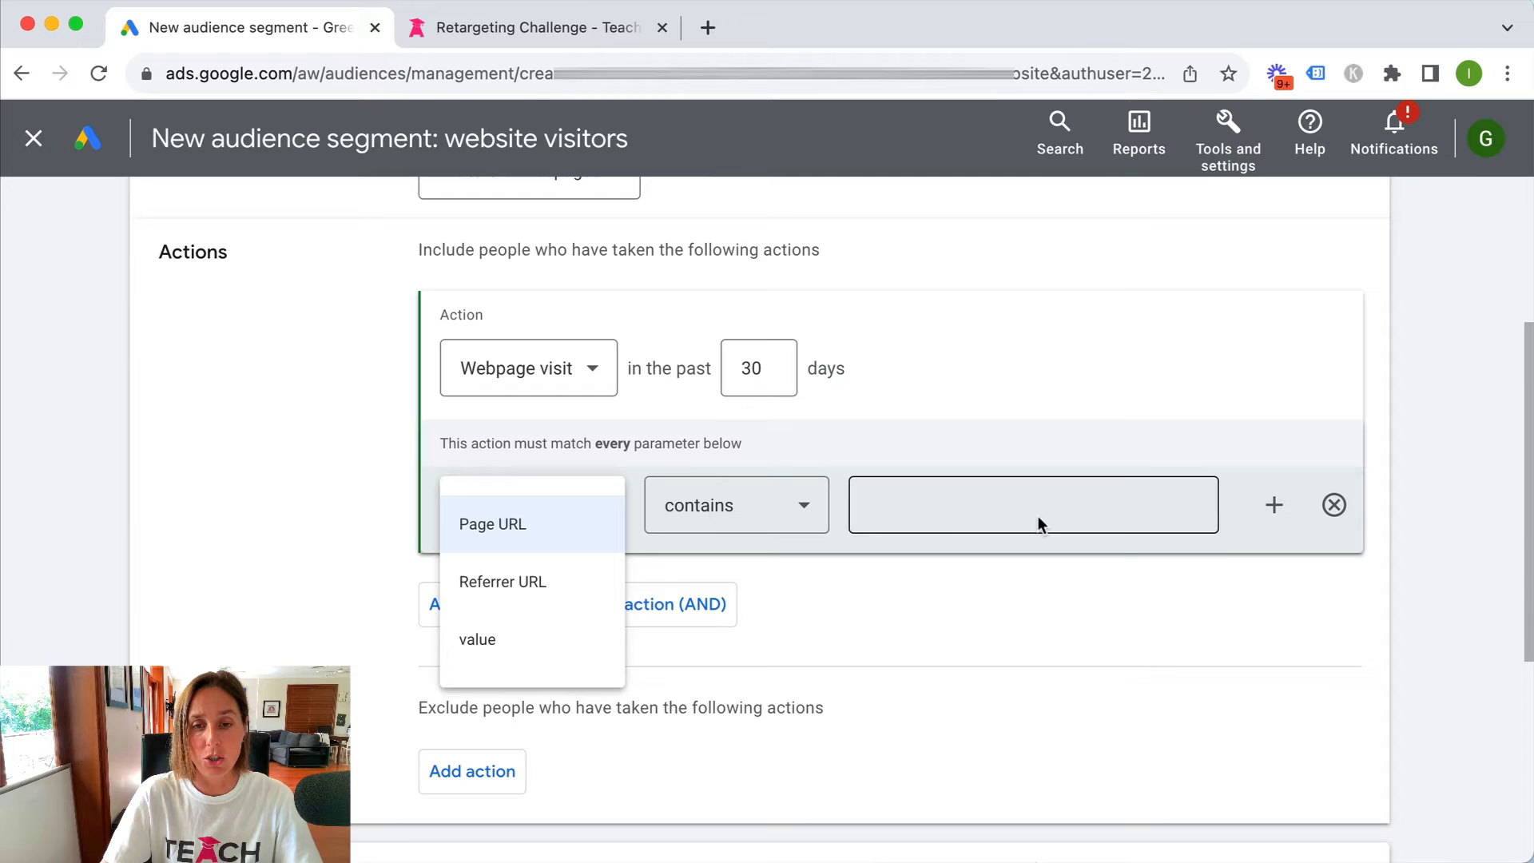
{"action": "type", "text": "/chall"}
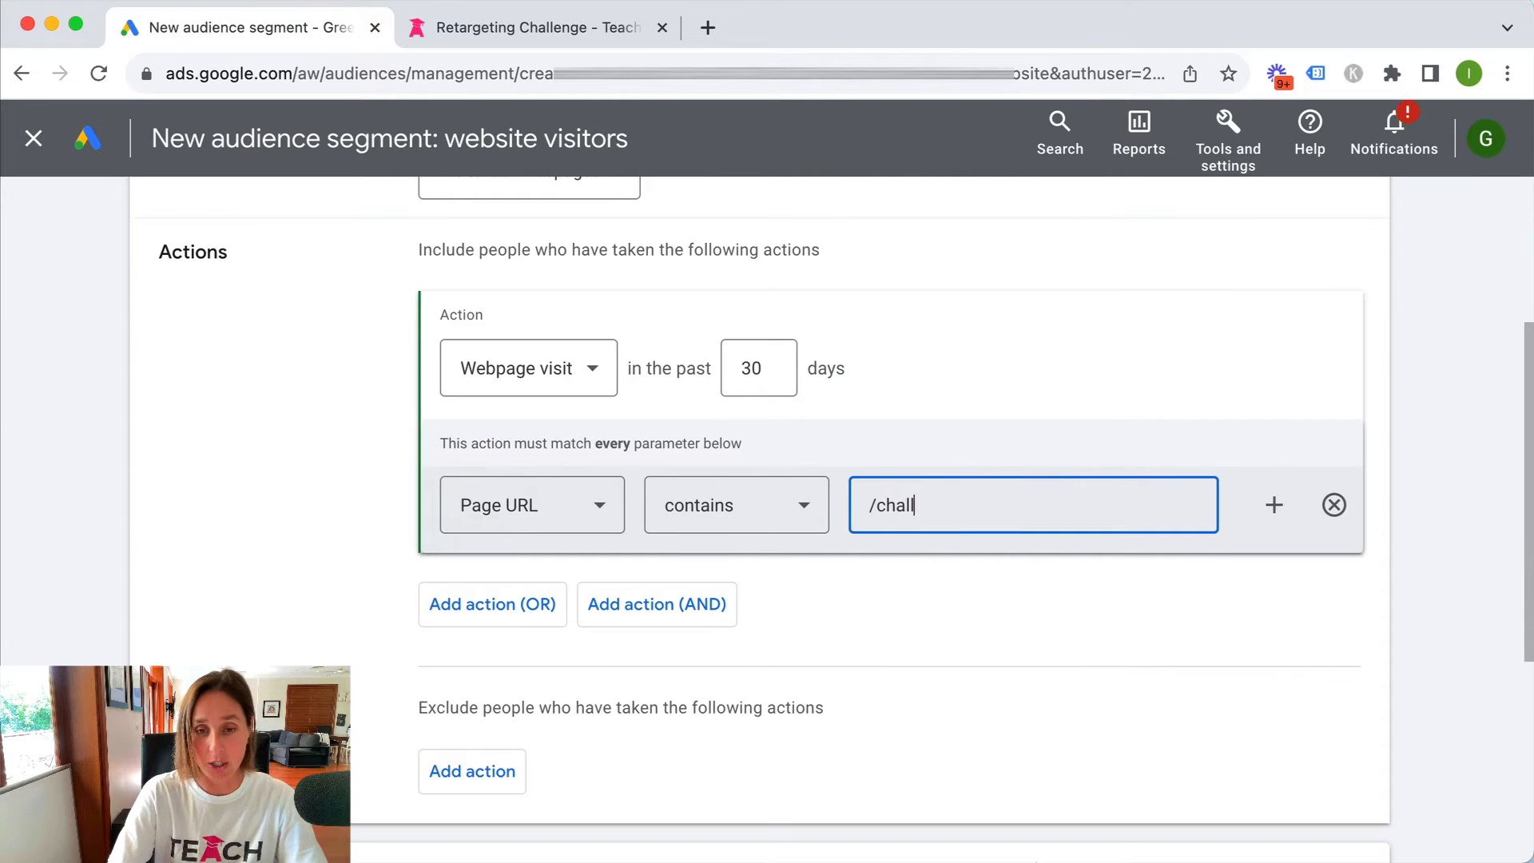
{"action": "type", "text": "enge"}
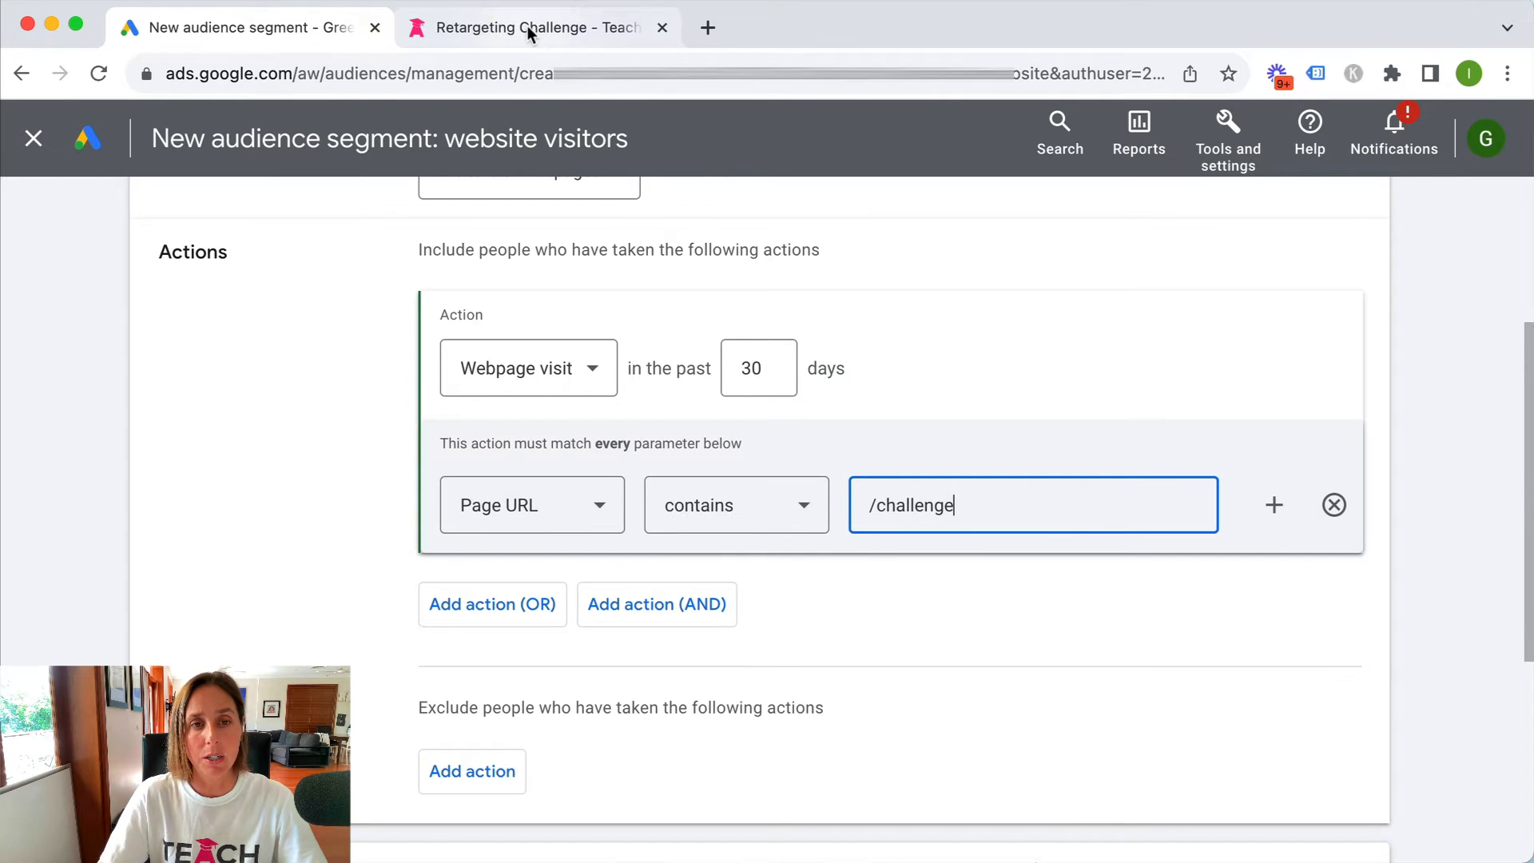
{"action": "left_click", "coordinate": [533, 28]}
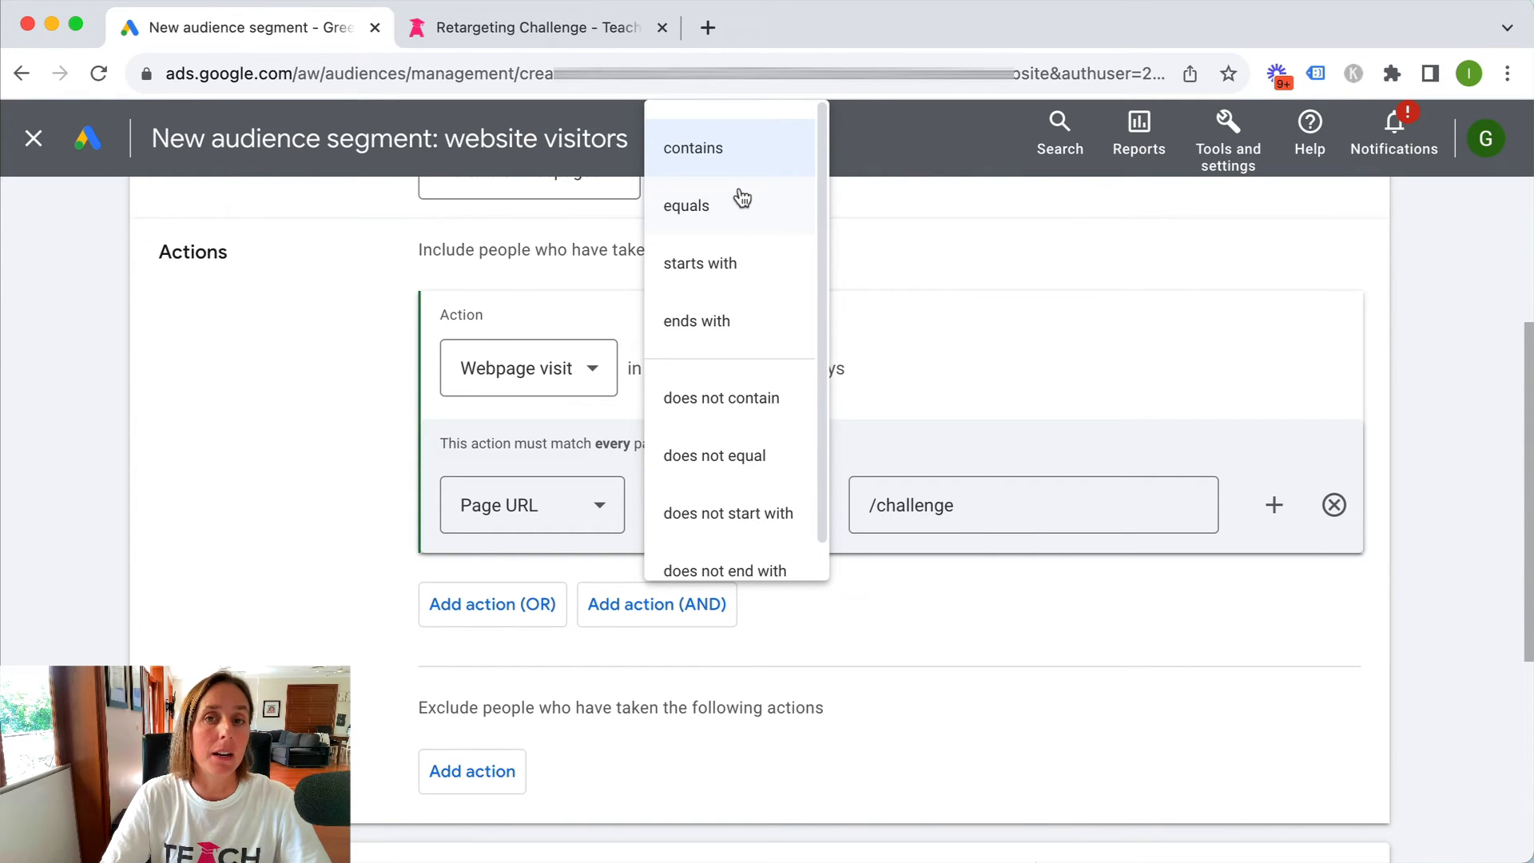
{"action": "mouse_move", "coordinate": [721, 217]}
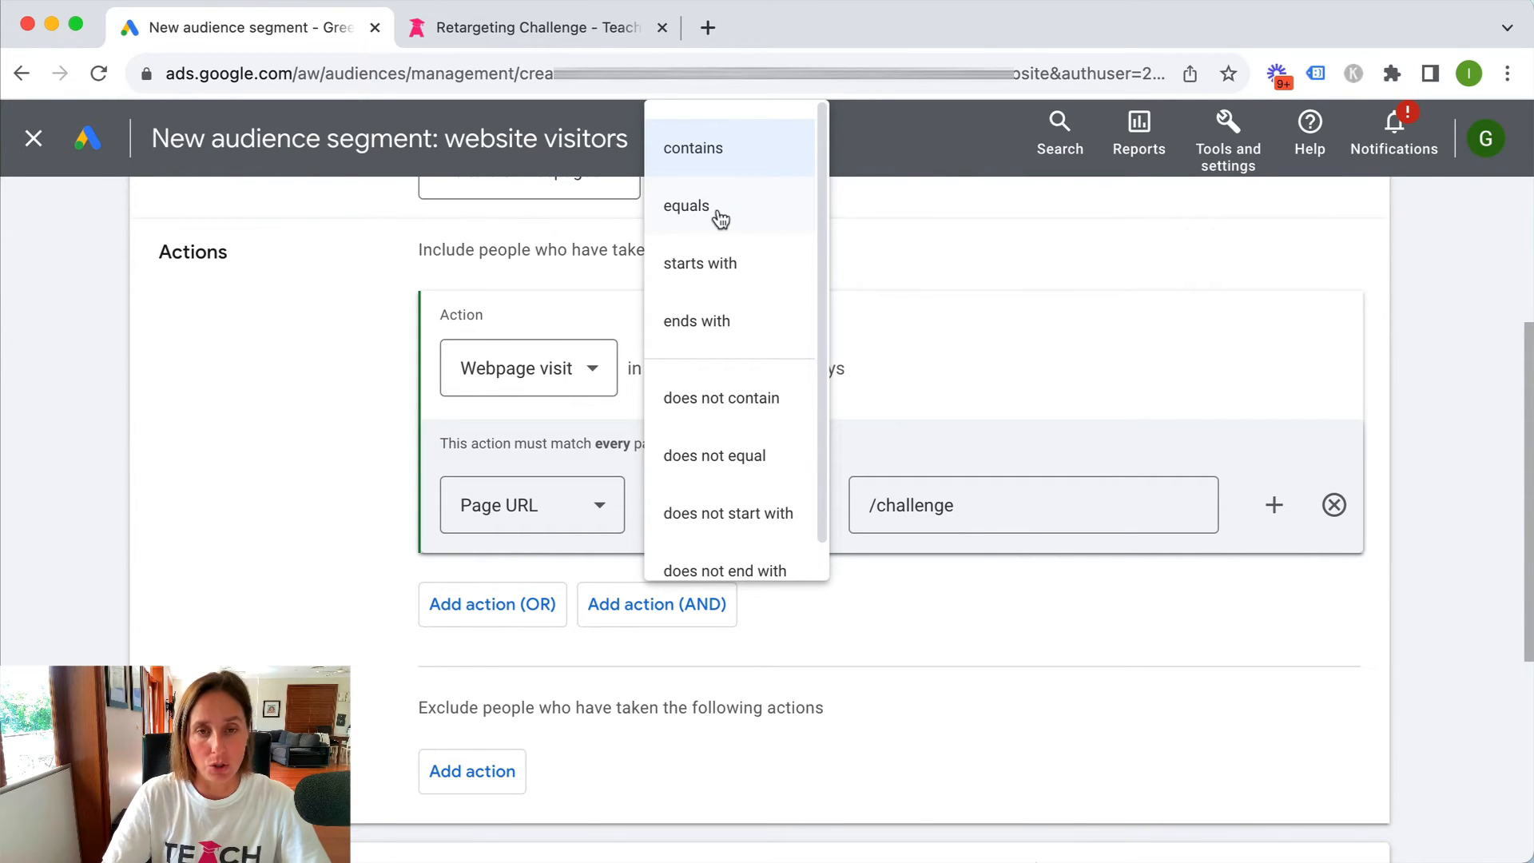
{"action": "left_click", "coordinate": [691, 147]}
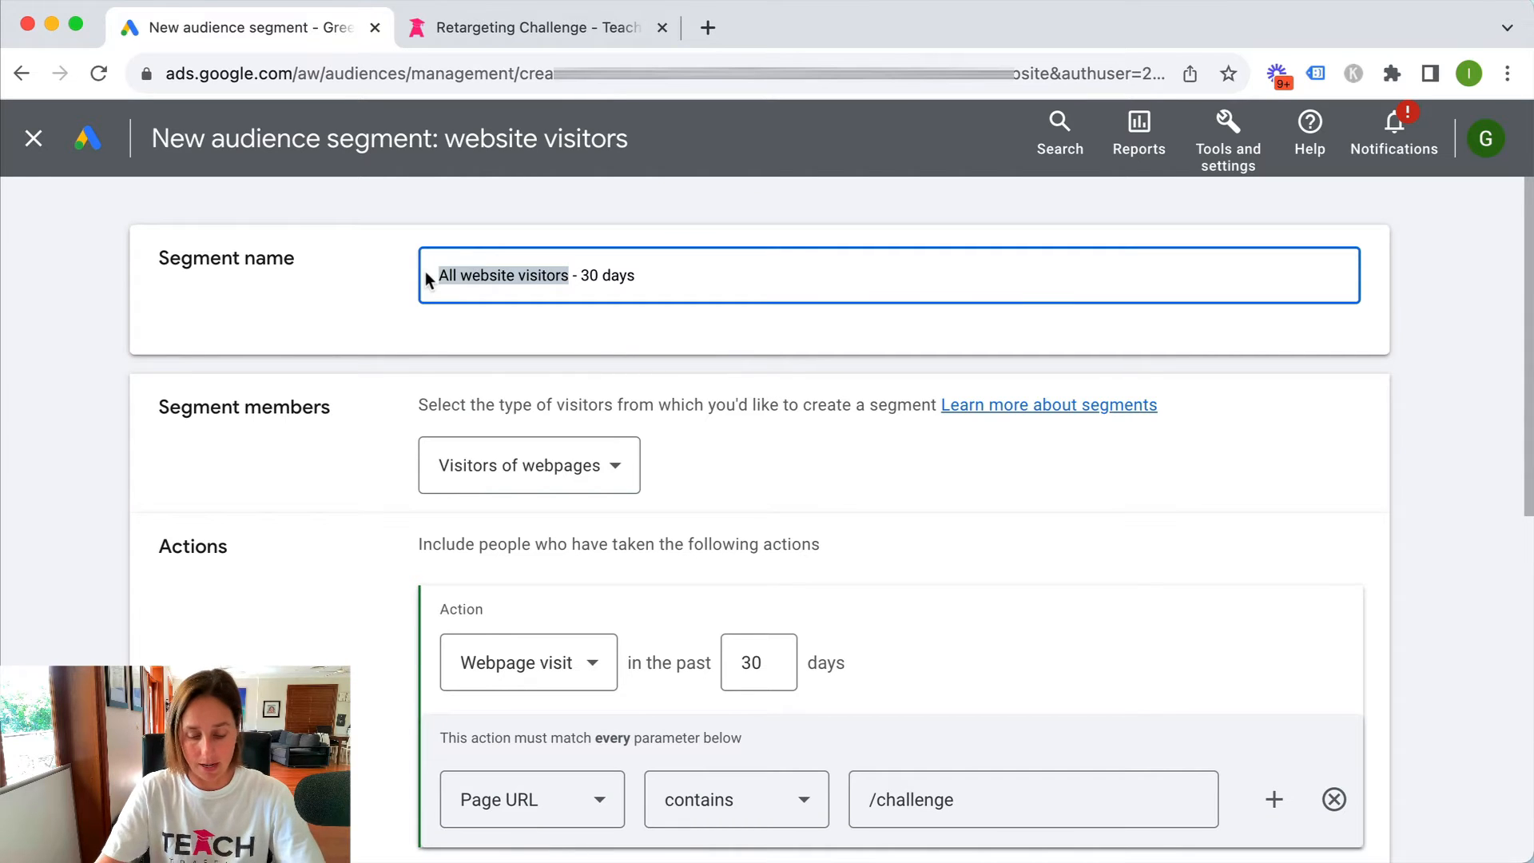
Step: Rename the segment to 'Challenge visitors - 30 days'
{"action": "type", "text": "Challenge vis"}
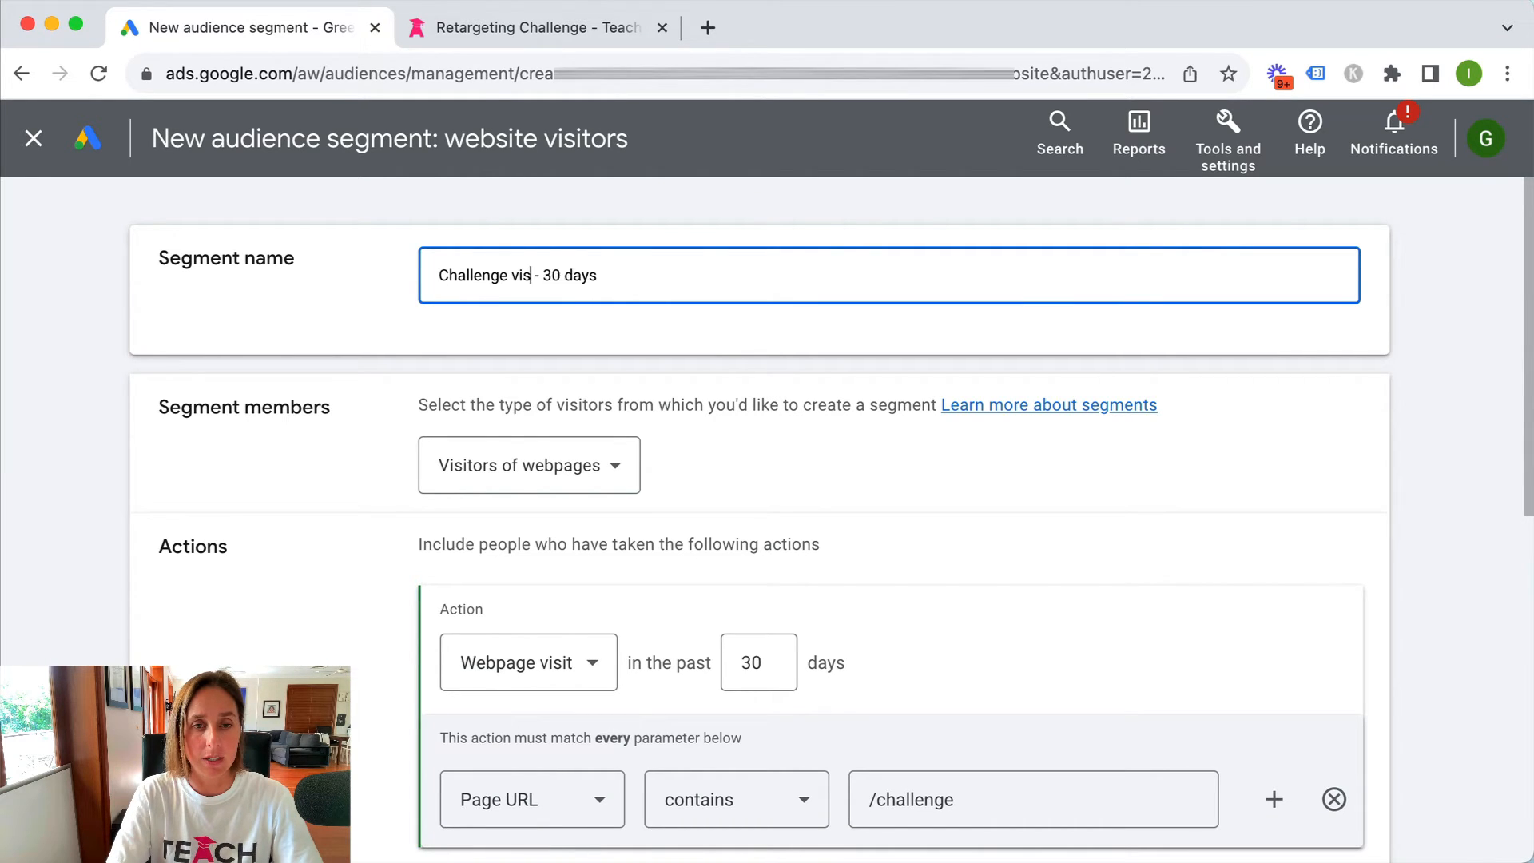
{"action": "type", "text": "itors"}
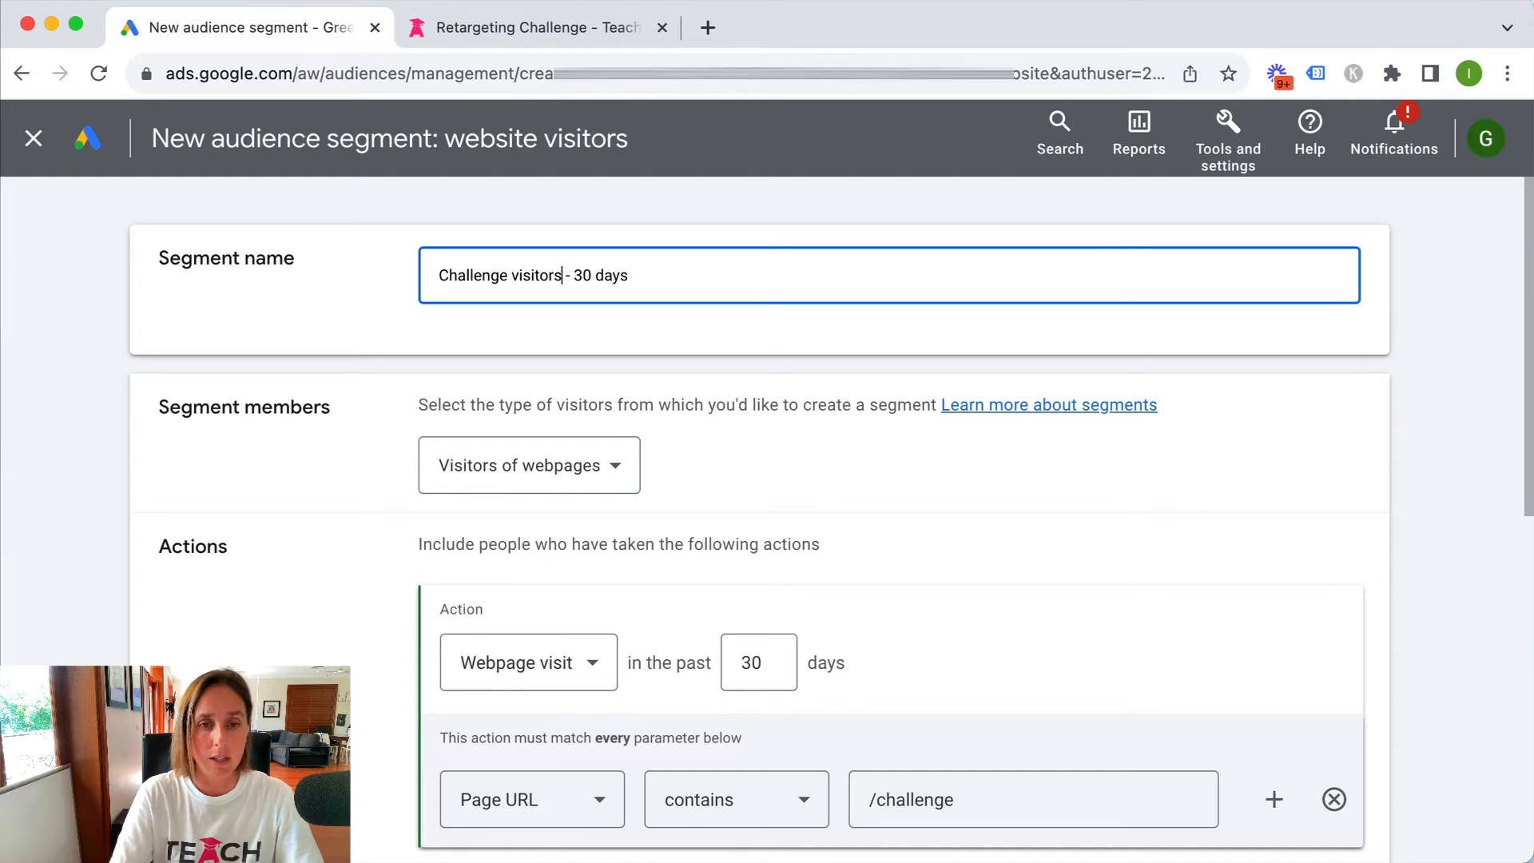
{"action": "scroll", "scroll_direction": "down", "scroll_amount": 3}
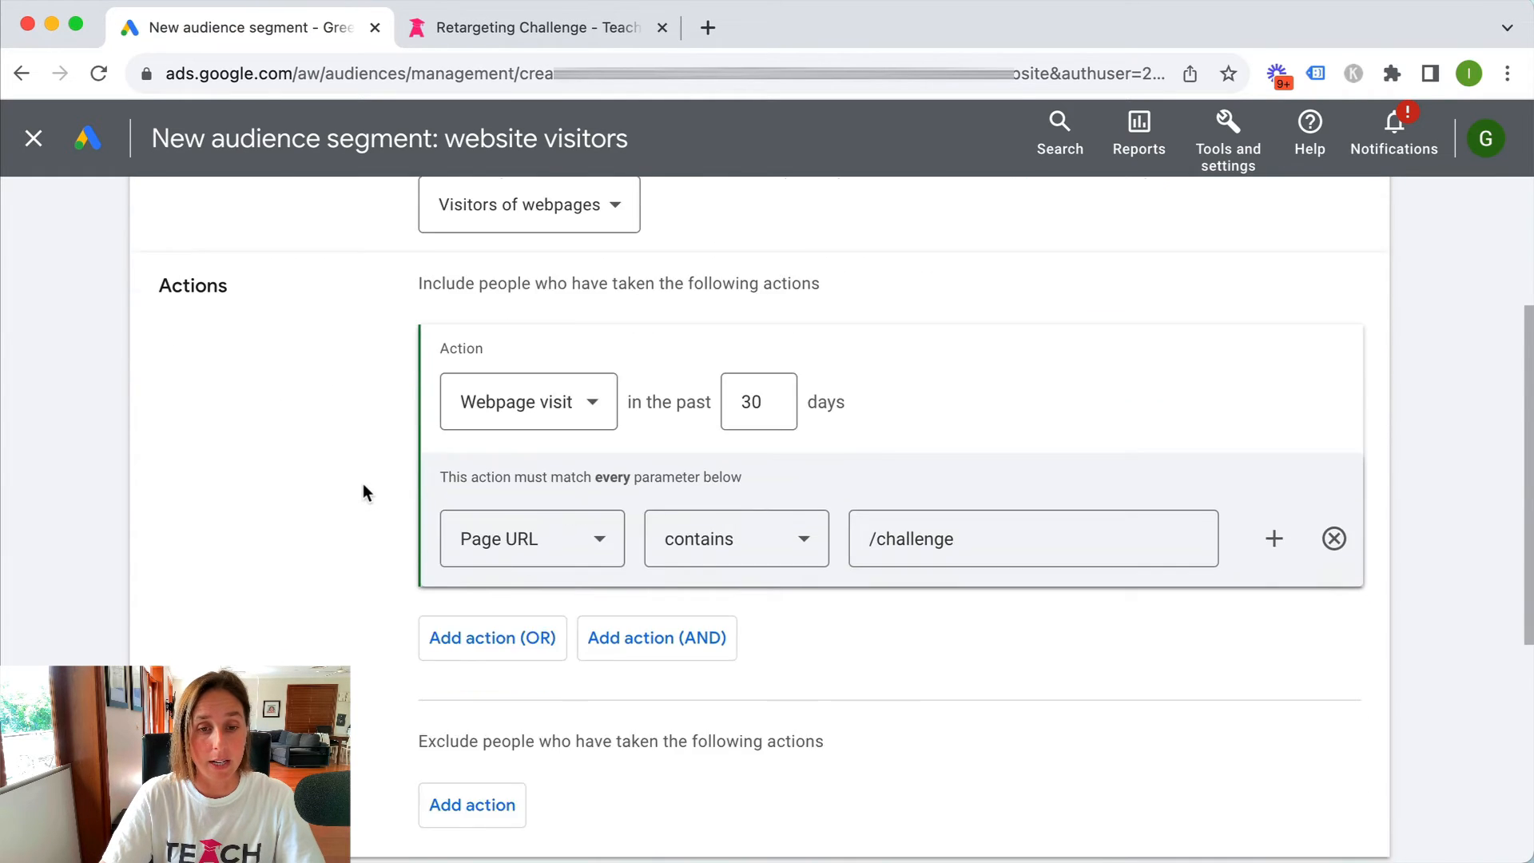
{"action": "scroll", "scroll_direction": "down", "scroll_amount": 3}
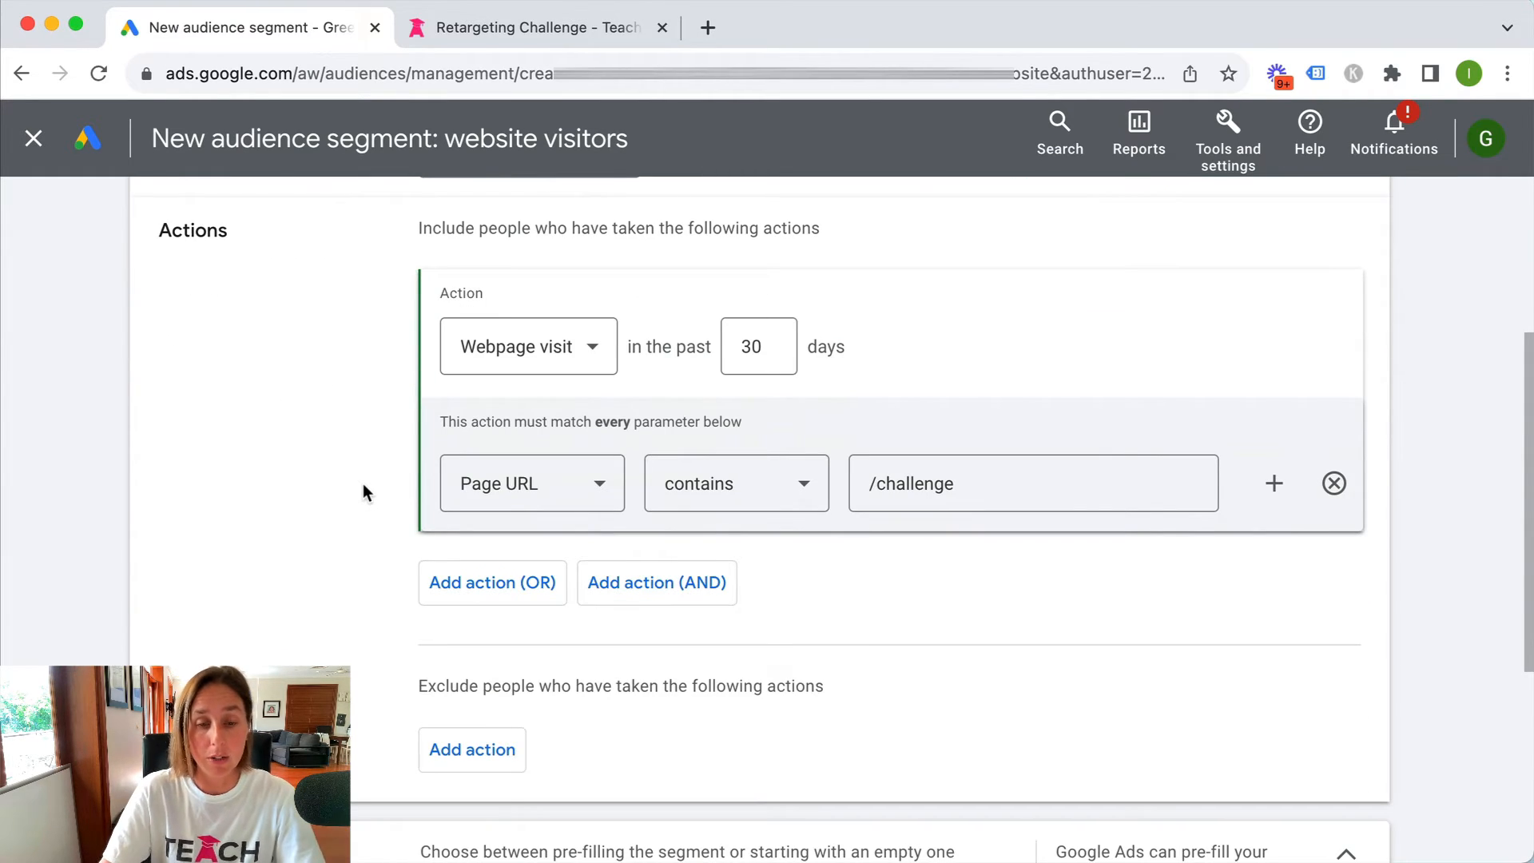
{"action": "scroll", "scroll_direction": "down", "scroll_amount": 3}
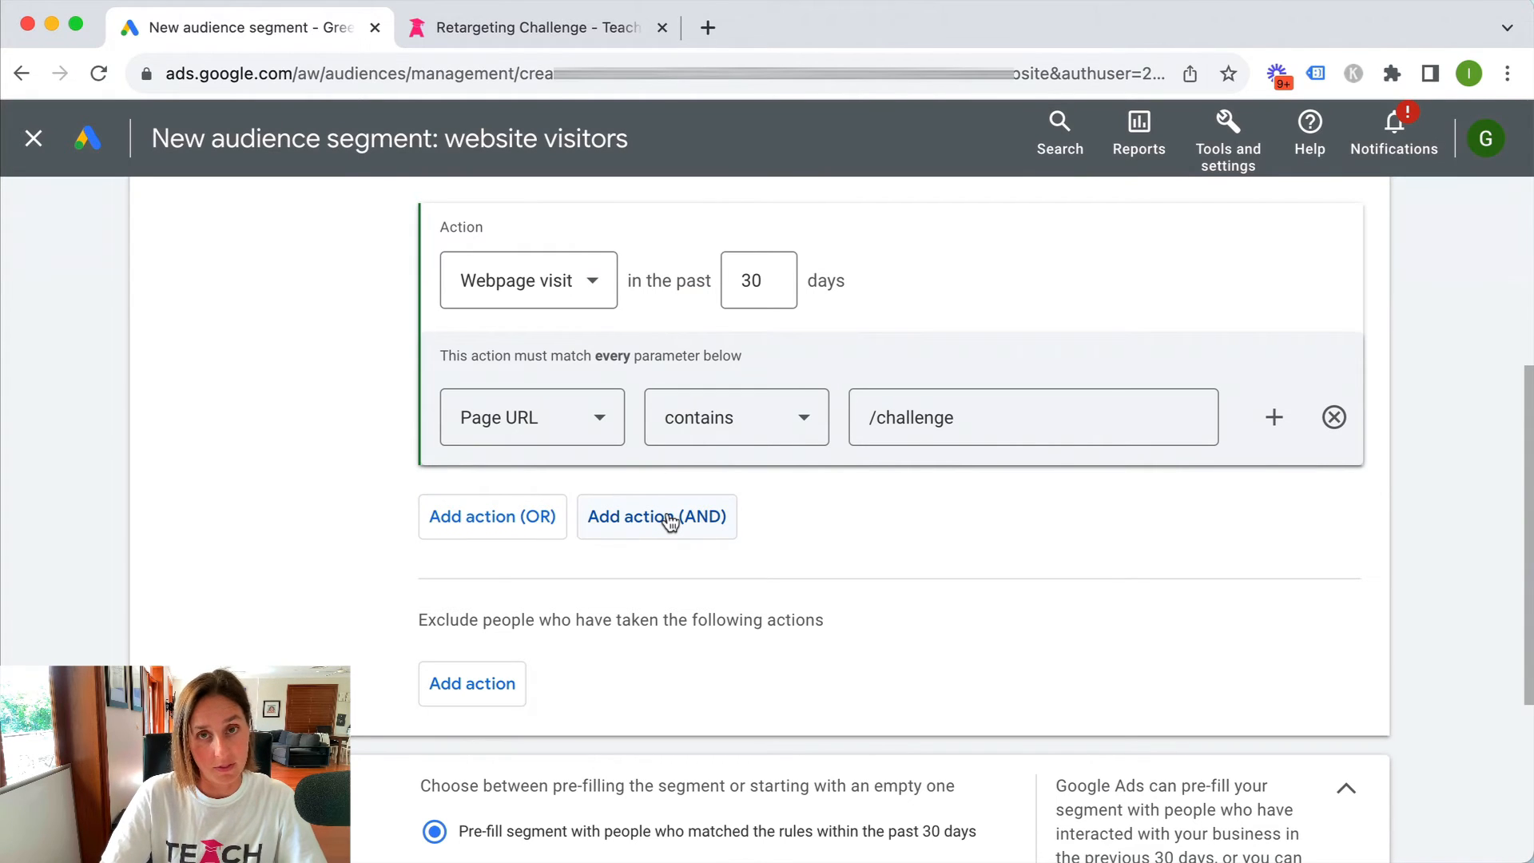
{"action": "mouse_move", "coordinate": [407, 526]}
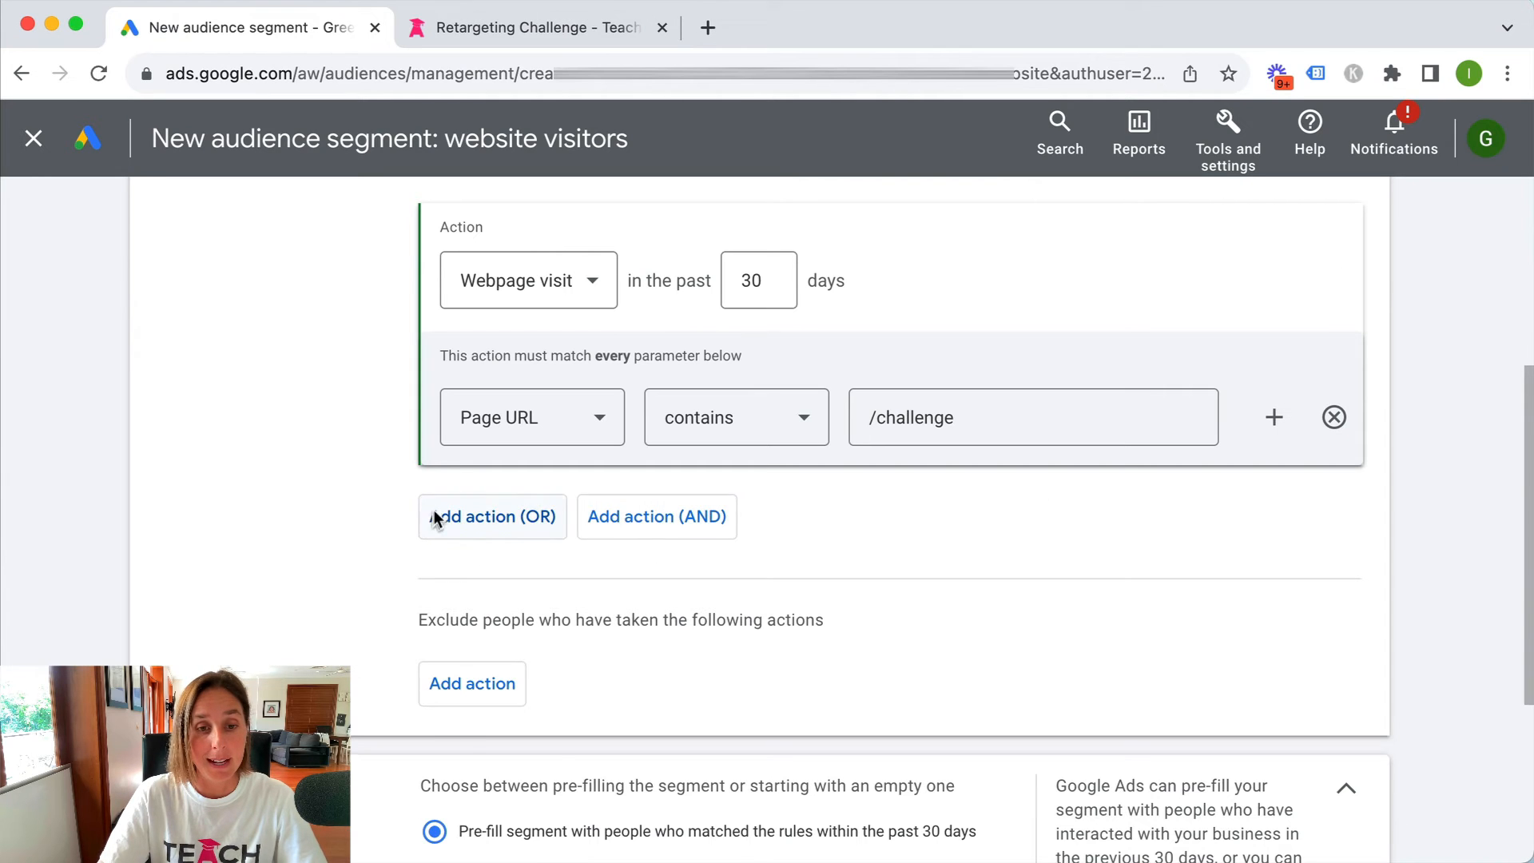
{"action": "left_click", "coordinate": [492, 516]}
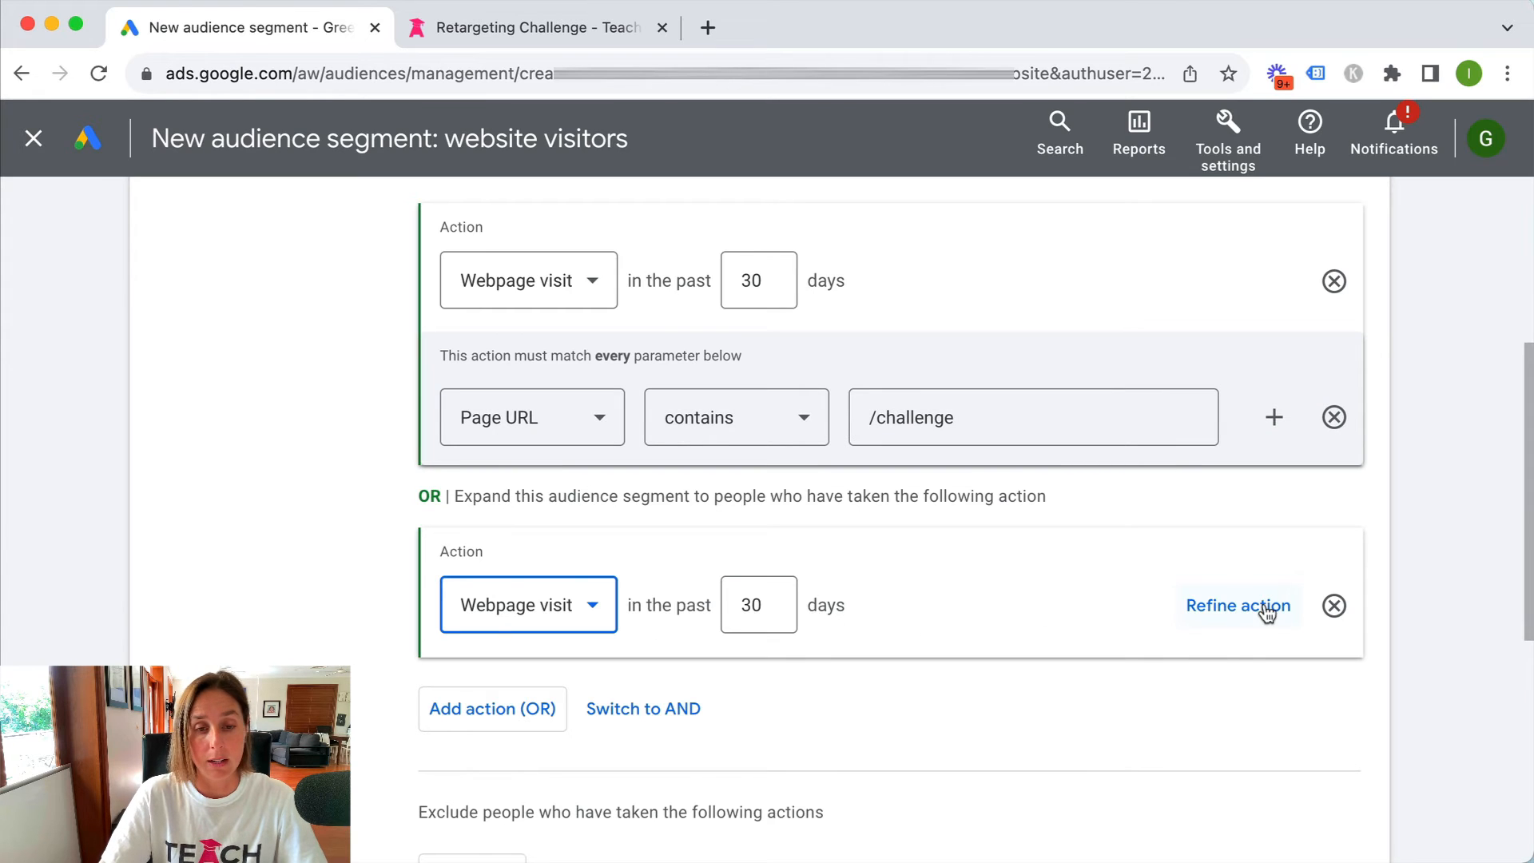
{"action": "left_click", "coordinate": [1237, 604]}
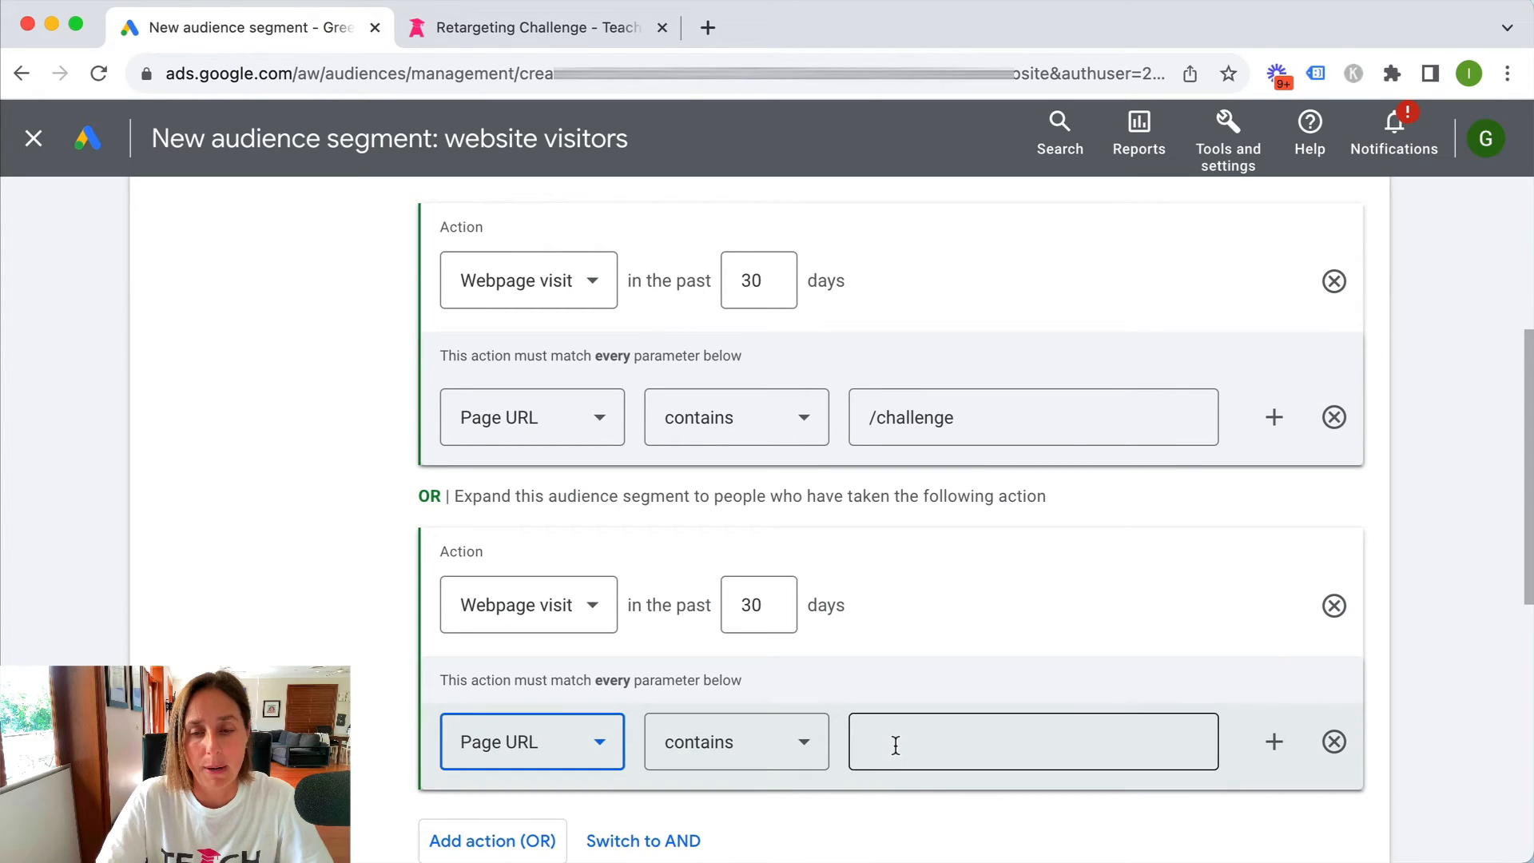
{"action": "left_click", "coordinate": [1332, 604]}
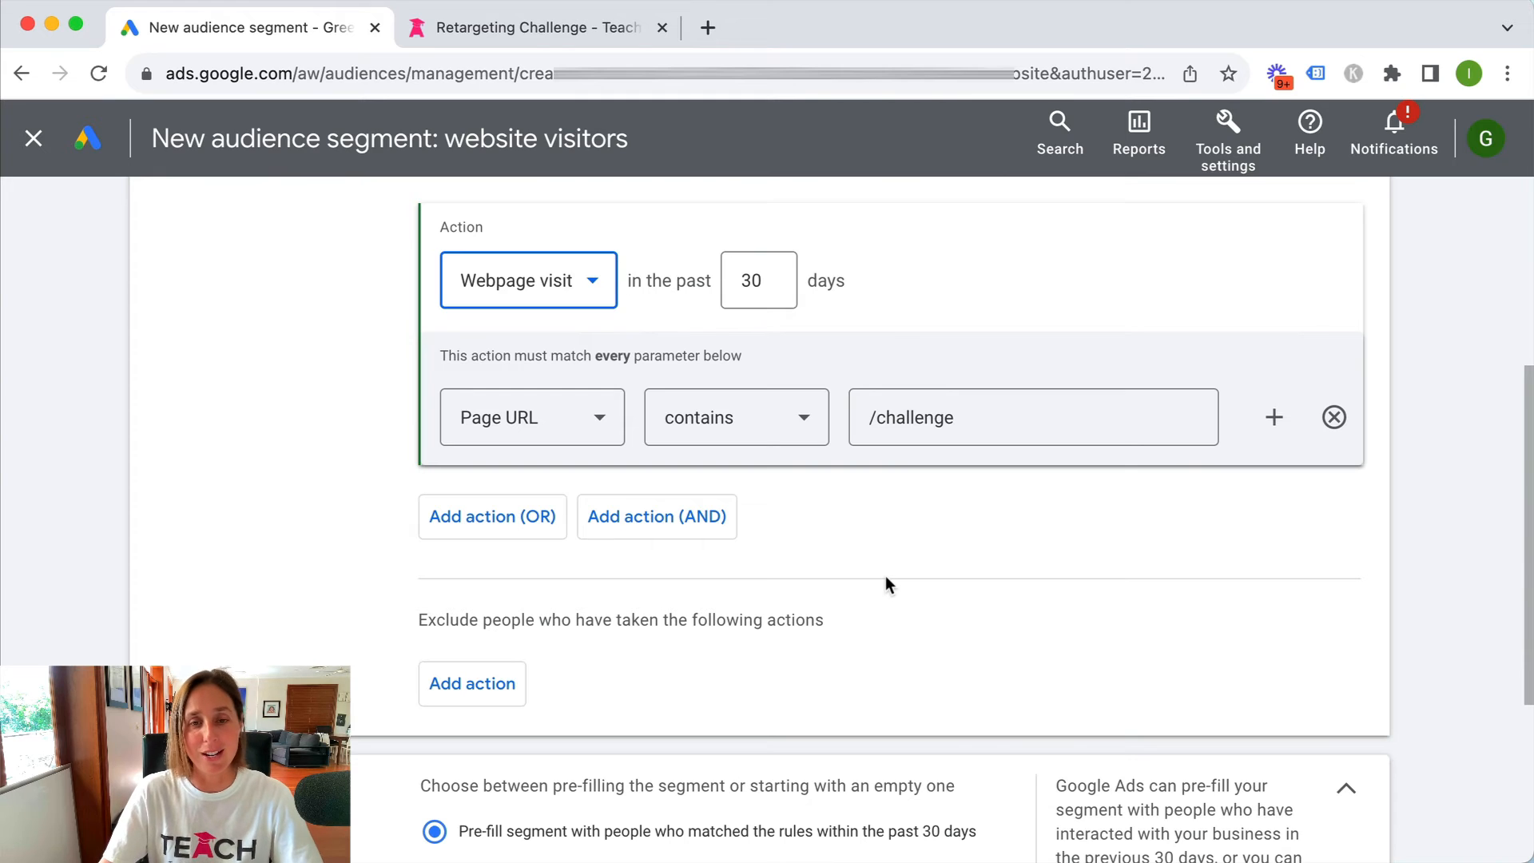
{"action": "scroll", "scroll_direction": "down", "scroll_amount": 3}
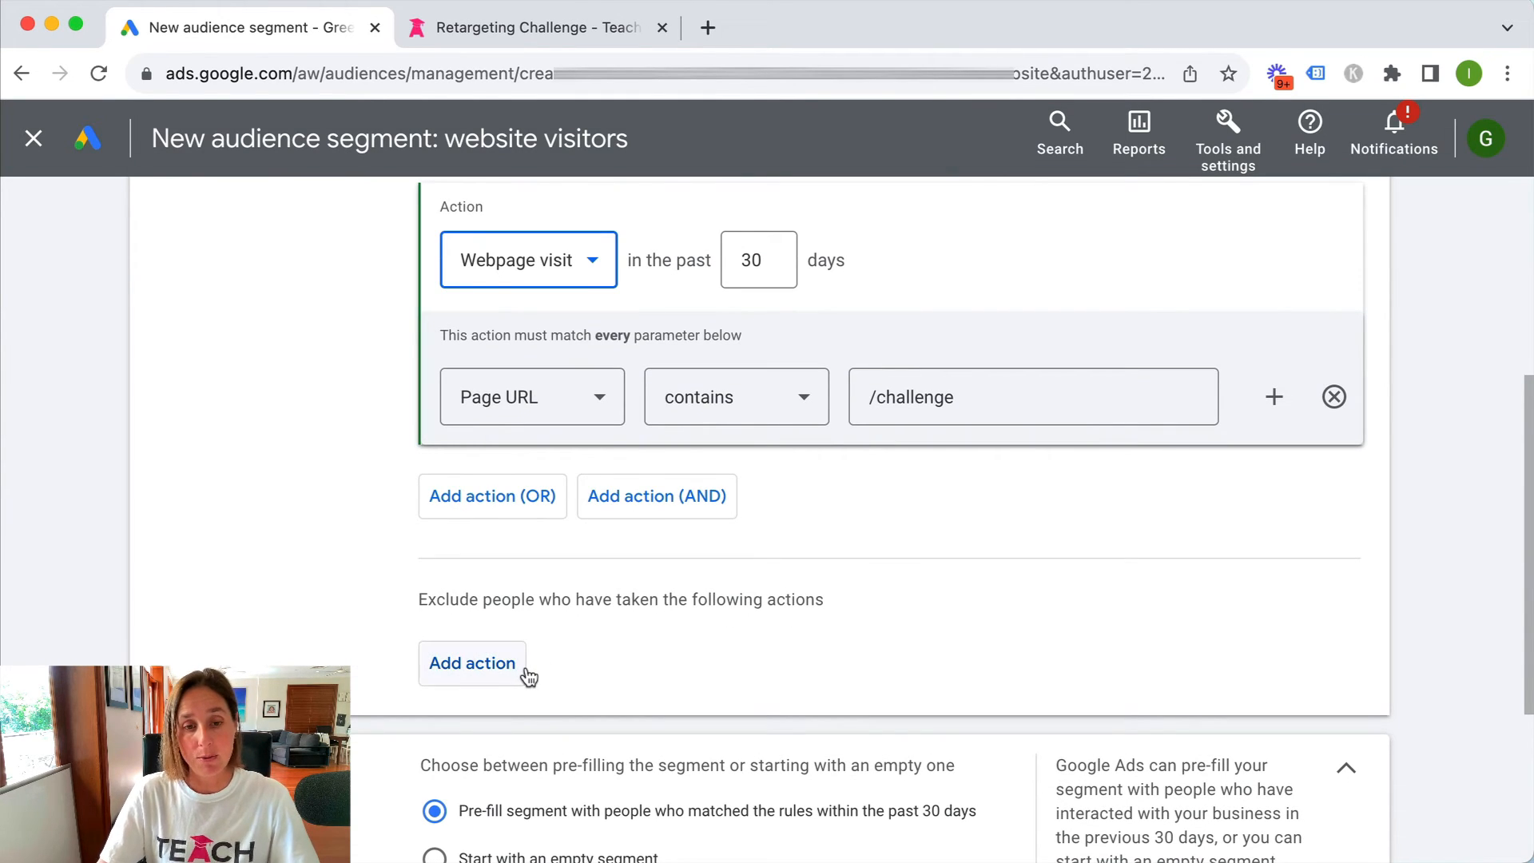
{"action": "scroll", "scroll_direction": "down", "scroll_amount": 3}
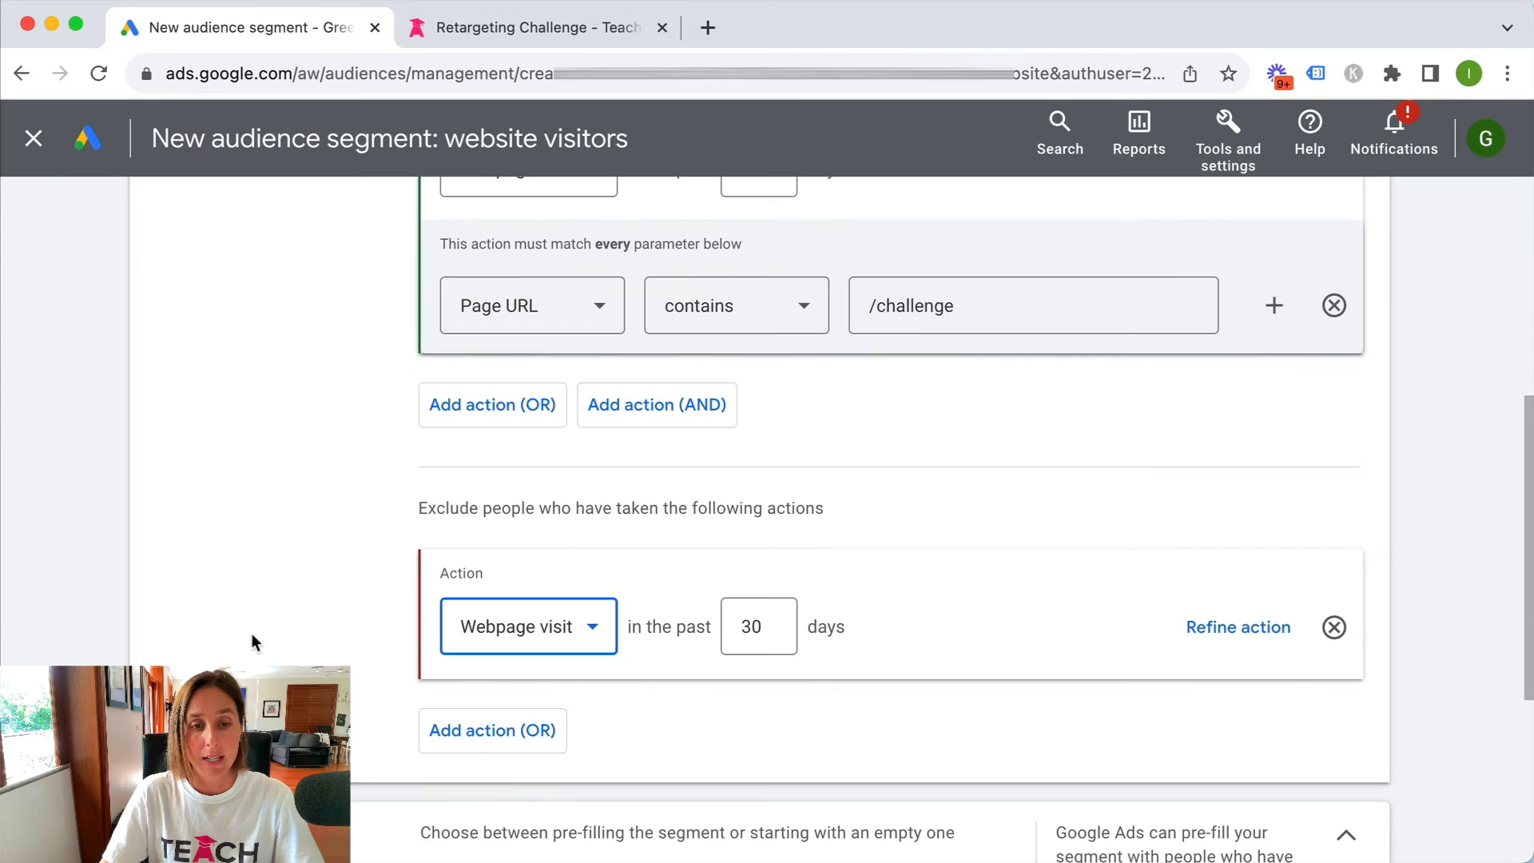
{"action": "left_click", "coordinate": [527, 627]}
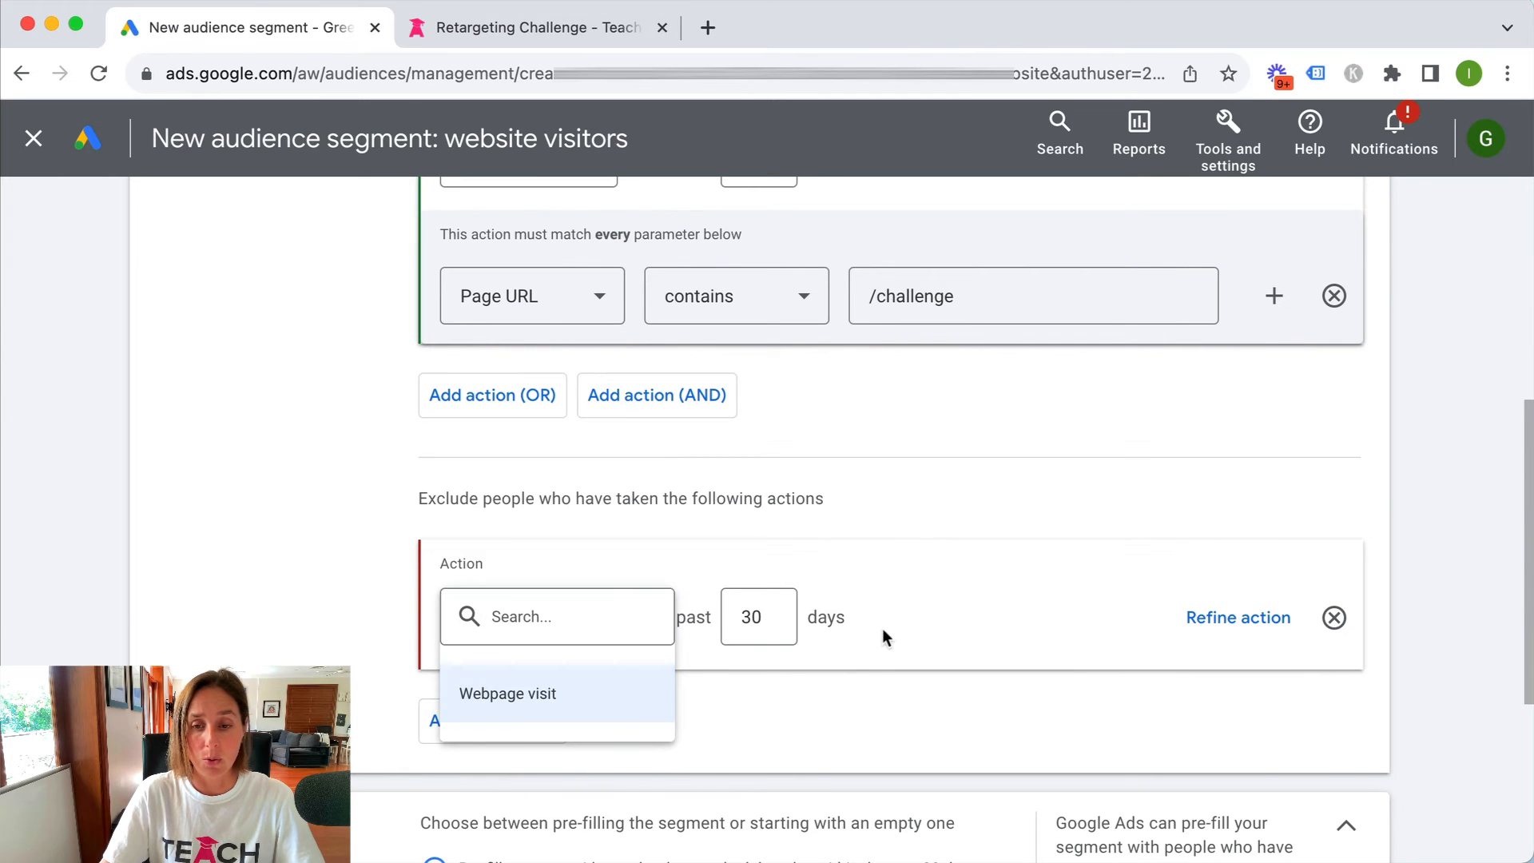
{"action": "left_click", "coordinate": [507, 692]}
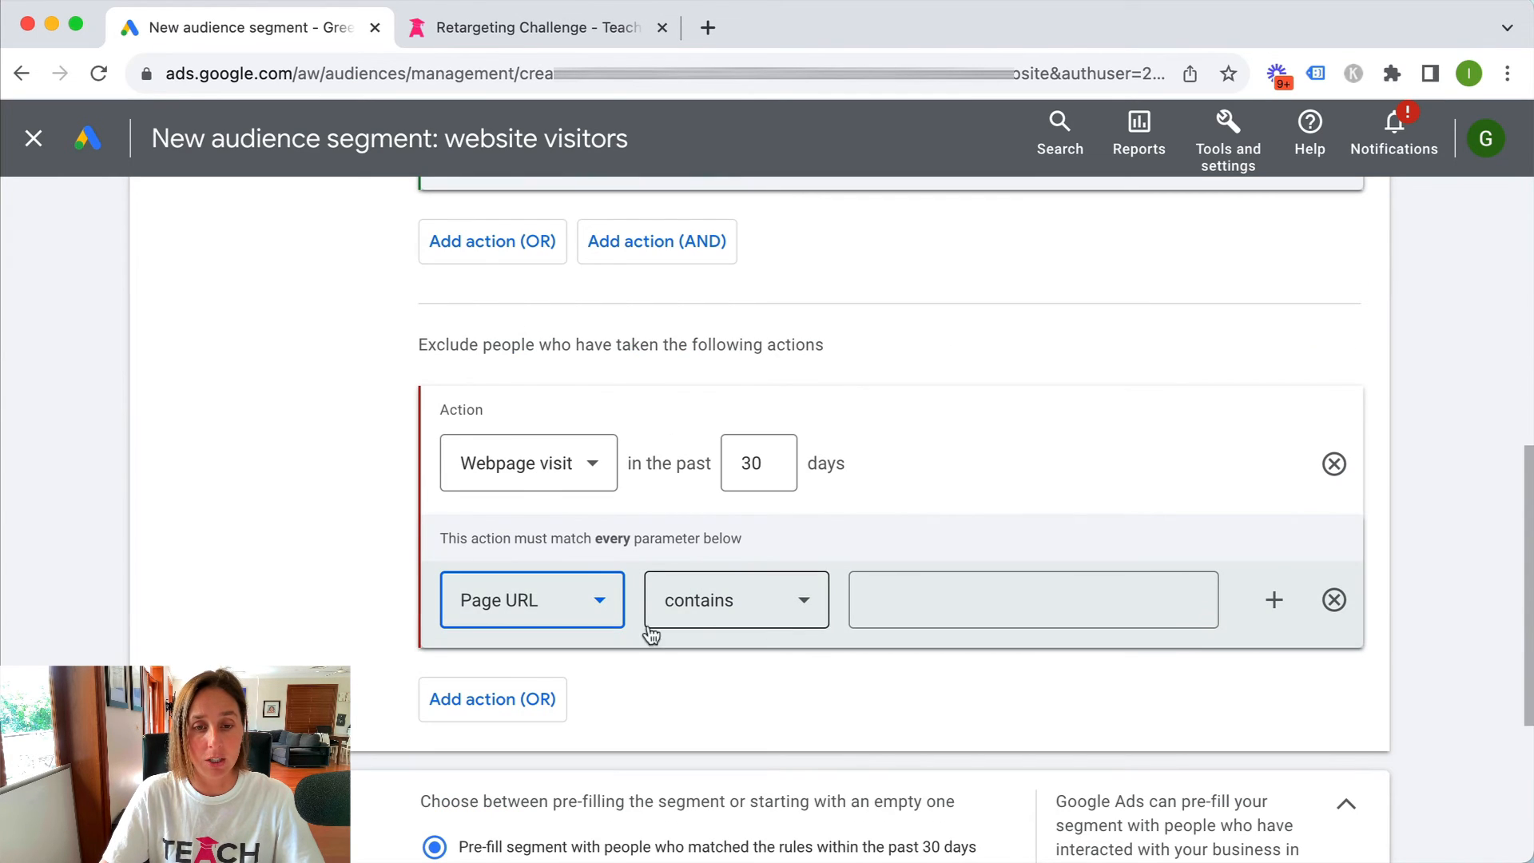
{"action": "left_click", "coordinate": [1032, 599]}
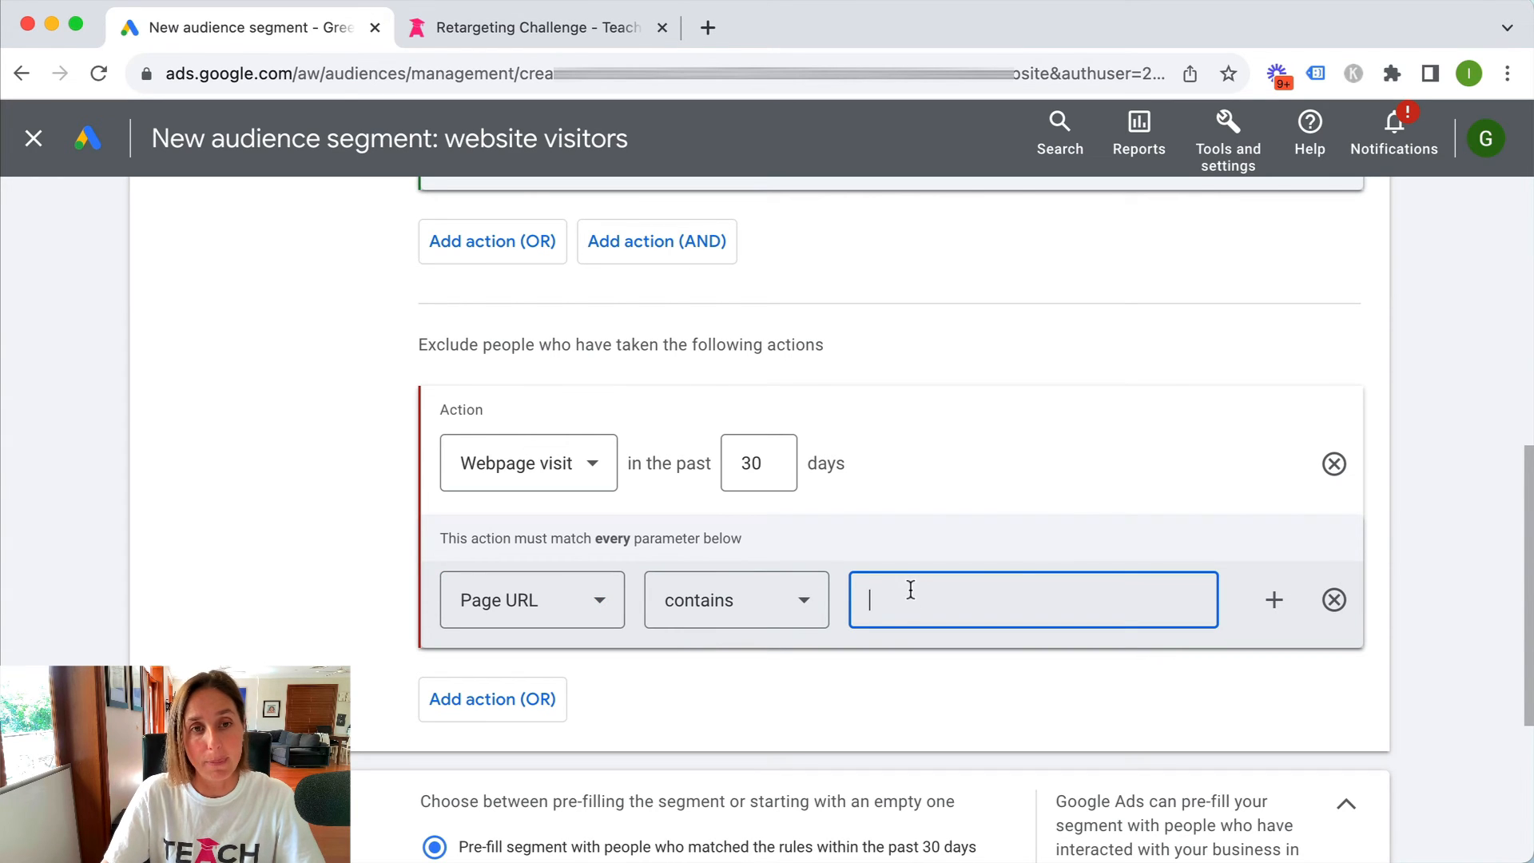
{"action": "mouse_move", "coordinate": [534, 27]}
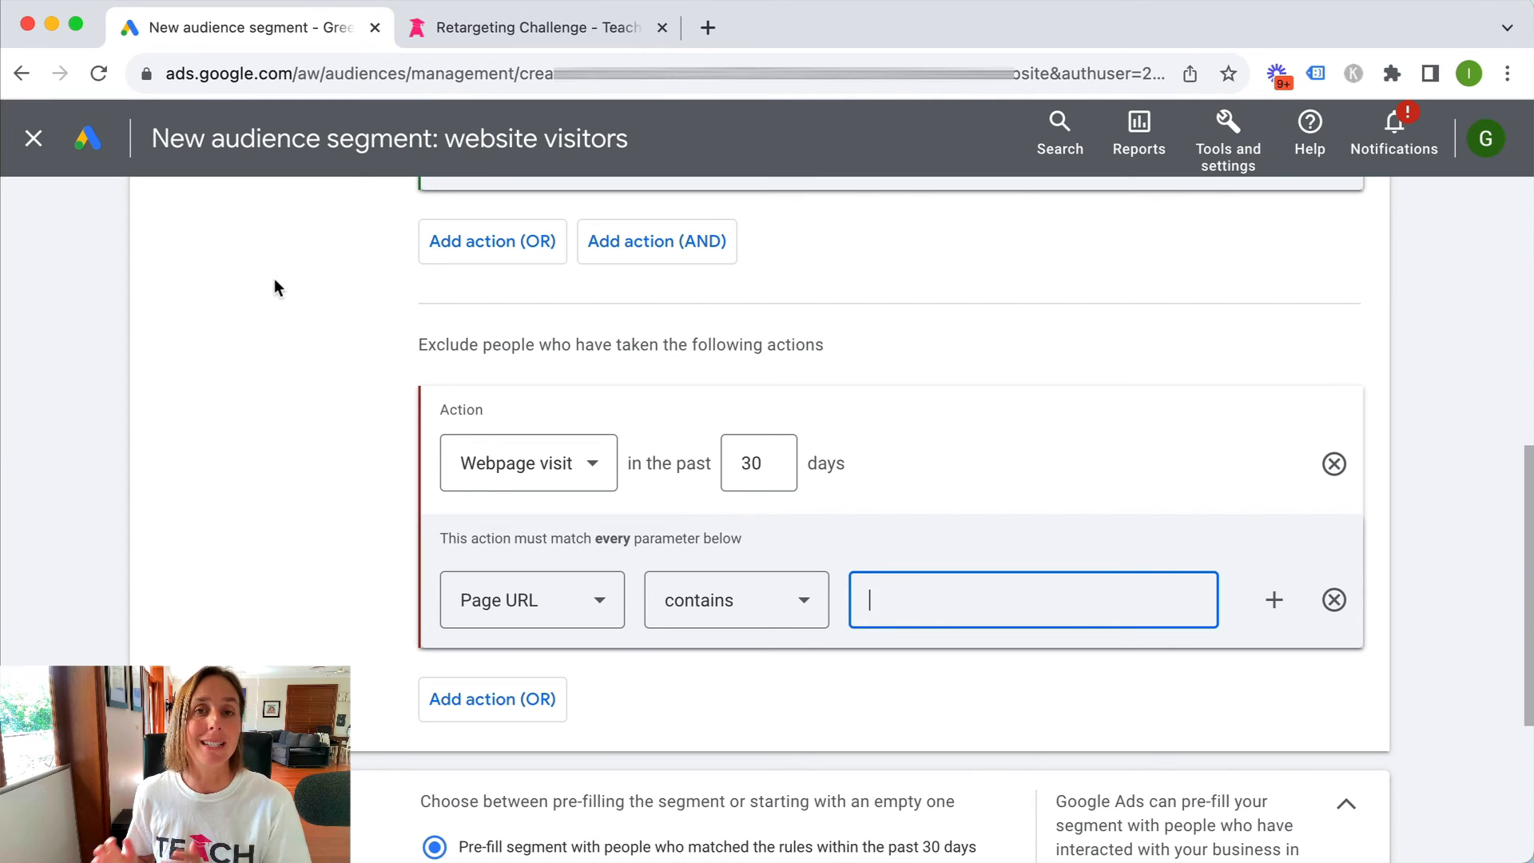
{"action": "mouse_move", "coordinate": [324, 325]}
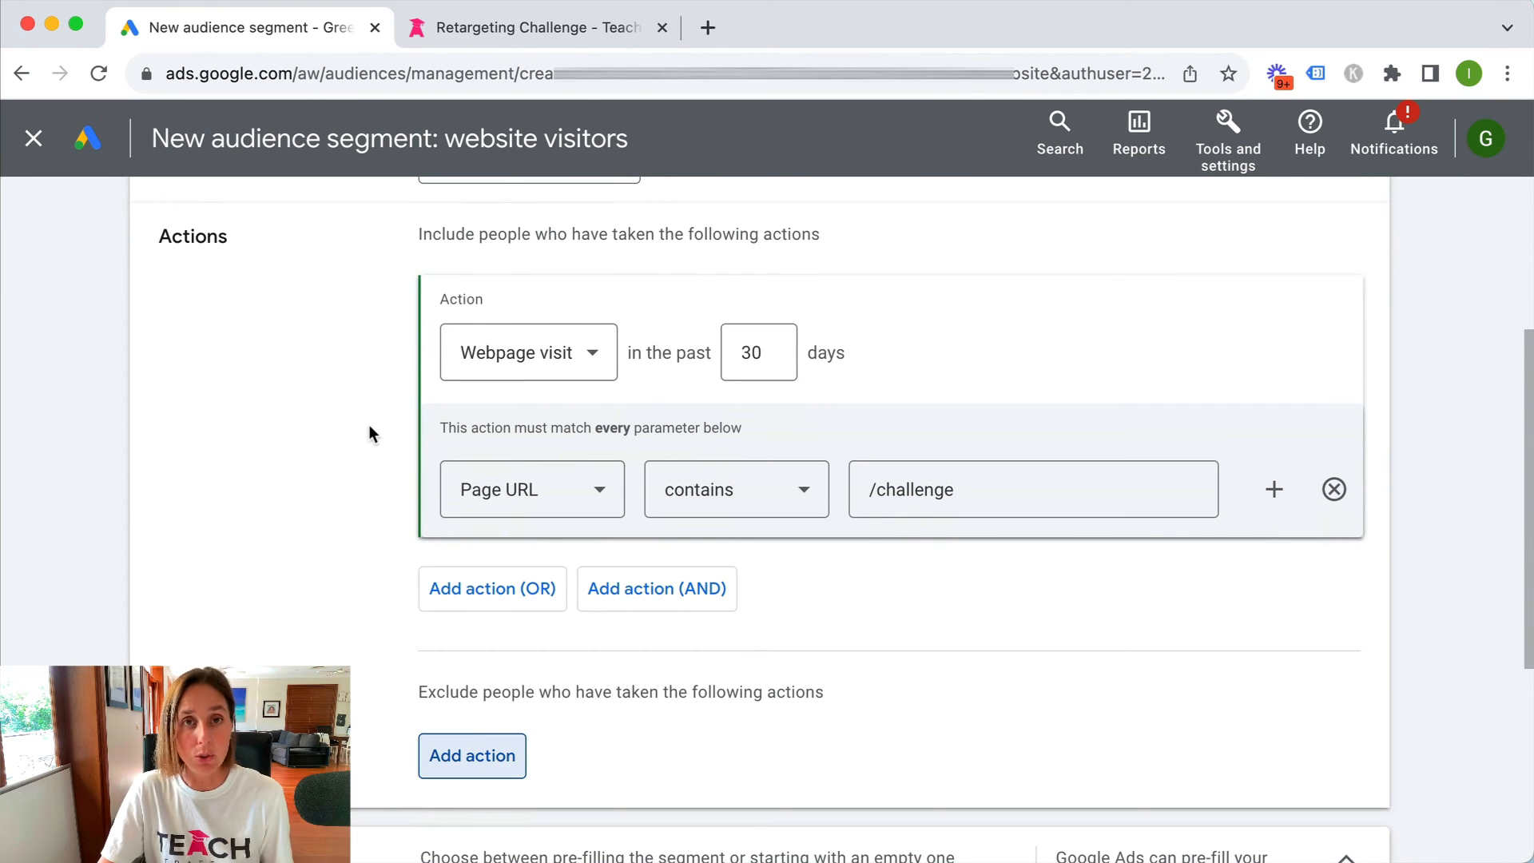
Step: Scroll to the bottom of the form to reach Save audience segment
{"action": "scroll", "scroll_direction": "down", "scroll_amount": 3}
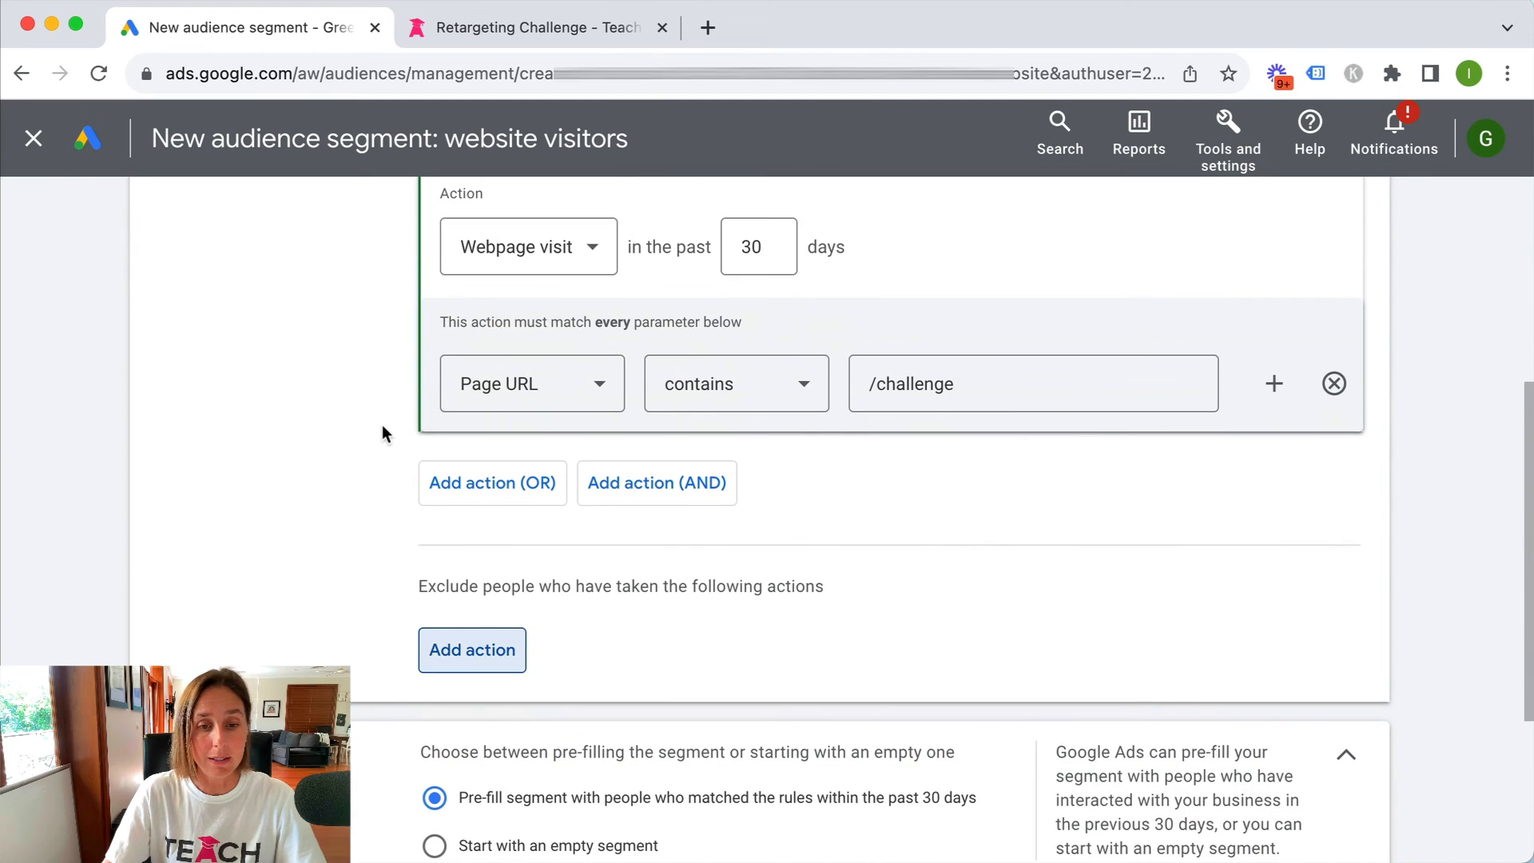
{"action": "scroll", "scroll_direction": "down", "scroll_amount": 3}
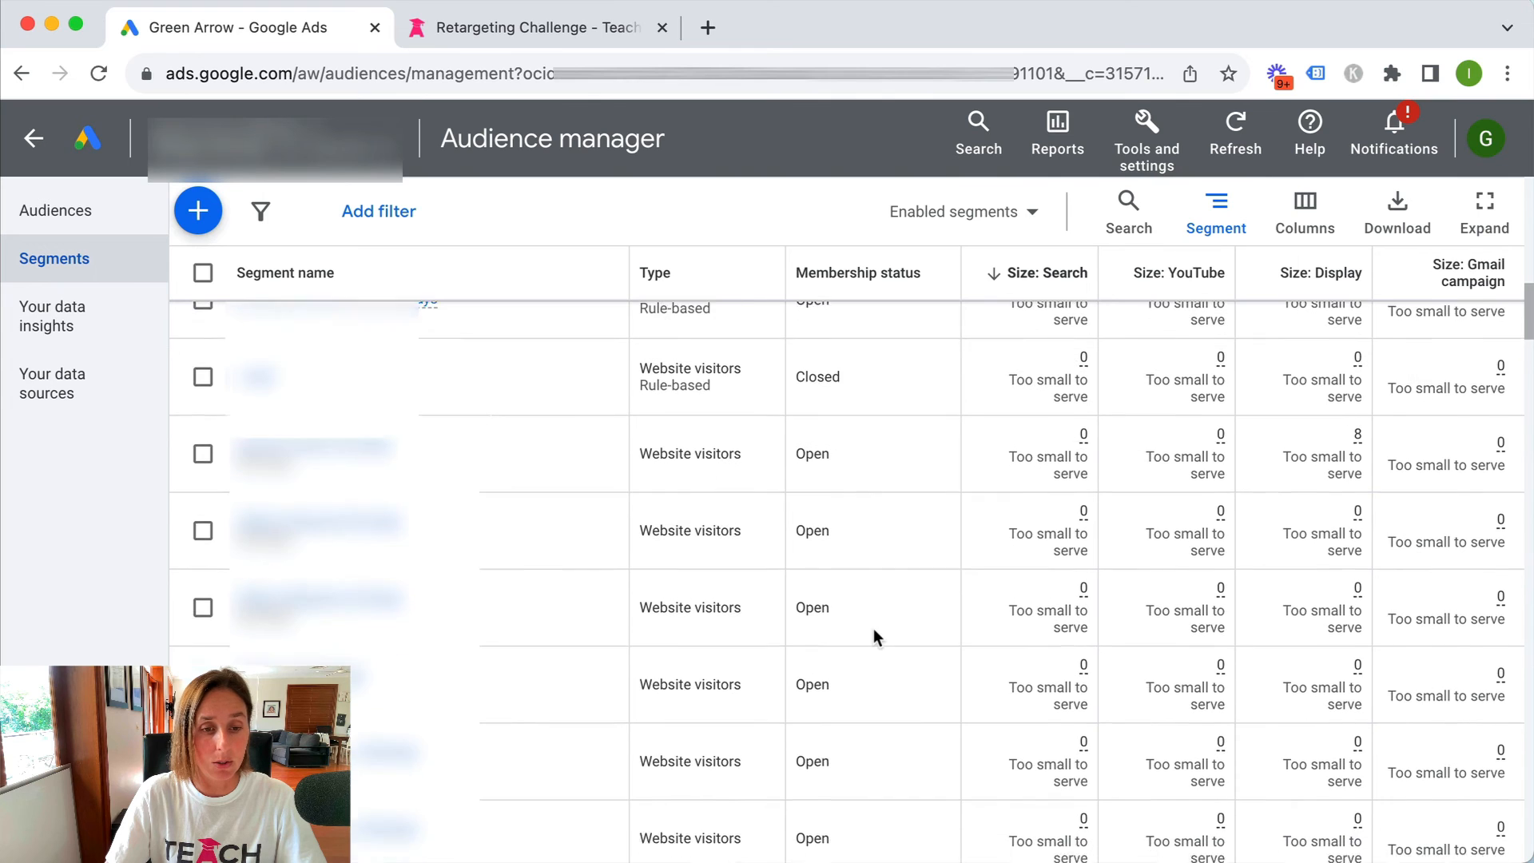
Step: Scroll the Segments table to the new 'Challenge visitors - 30 days' segment, shown as Populating
{"action": "scroll", "scroll_direction": "down", "scroll_amount": 3}
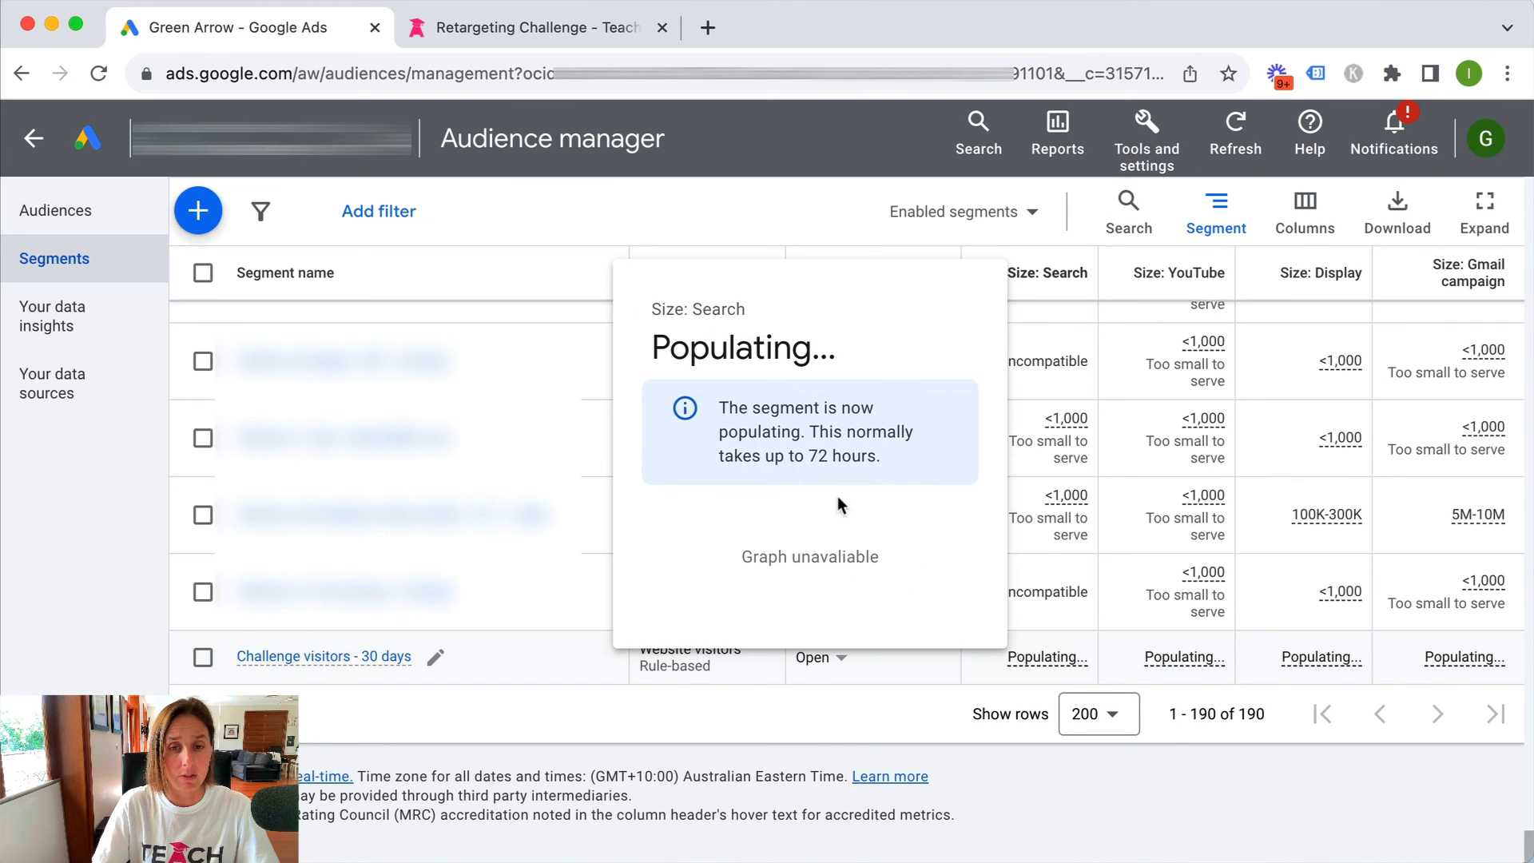
{"action": "mouse_move", "coordinate": [883, 740]}
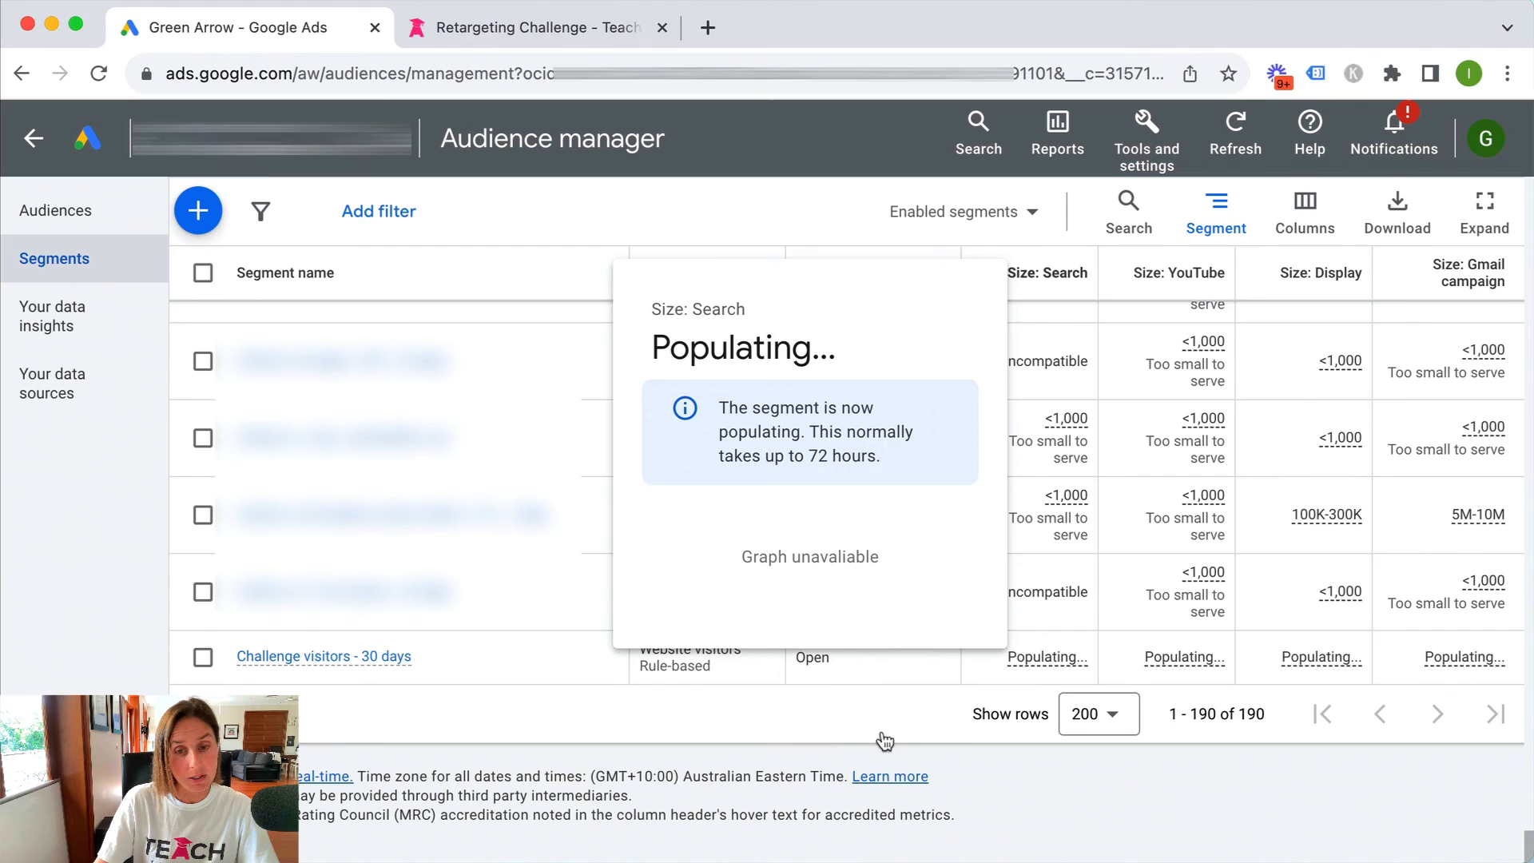